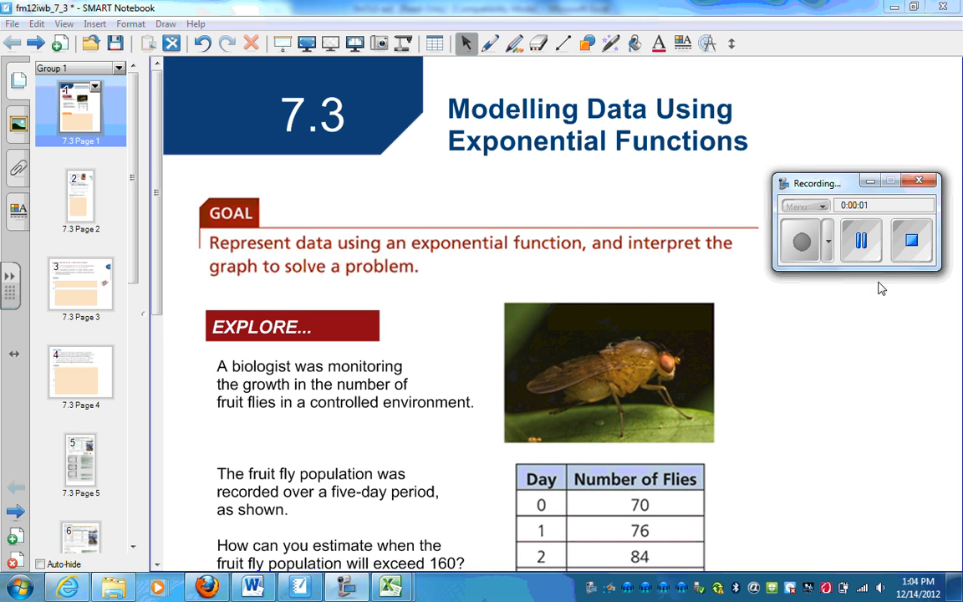
pyautogui.moveTo(537, 173)
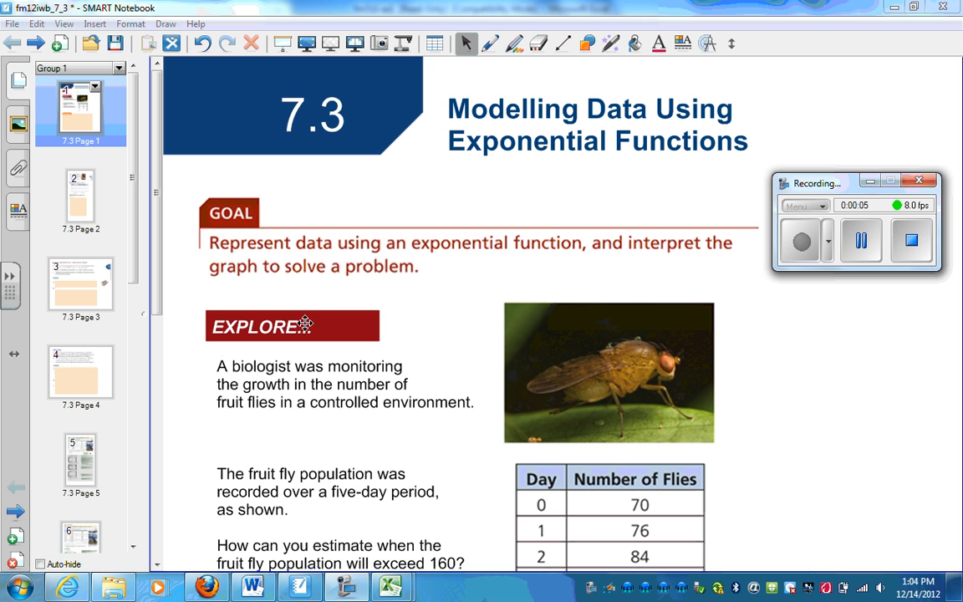
pyautogui.moveTo(530, 260)
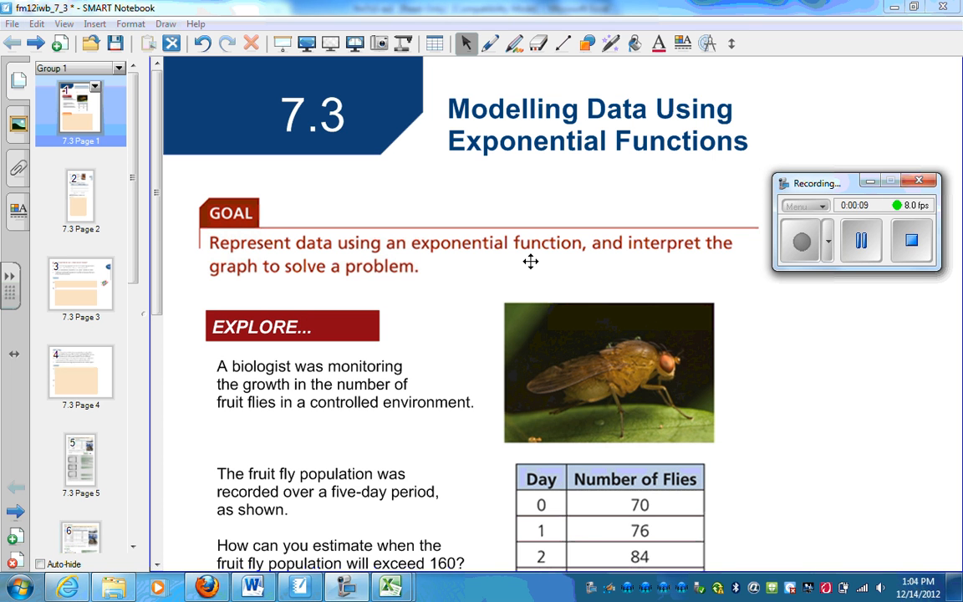
# - Go to page 5 and scroll down past the population table to Luba's Solution
pyautogui.scroll(-3)
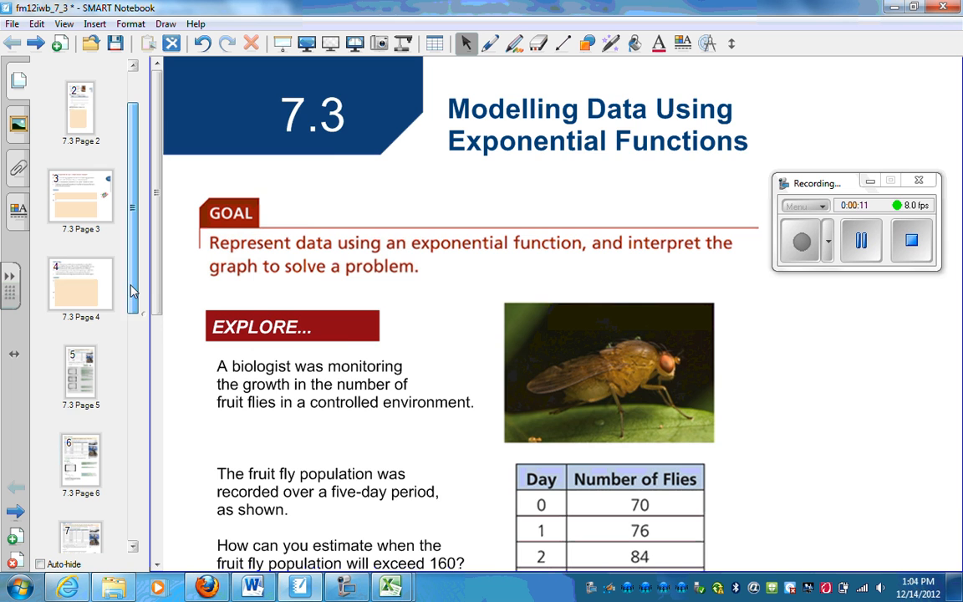
pyautogui.click(81, 374)
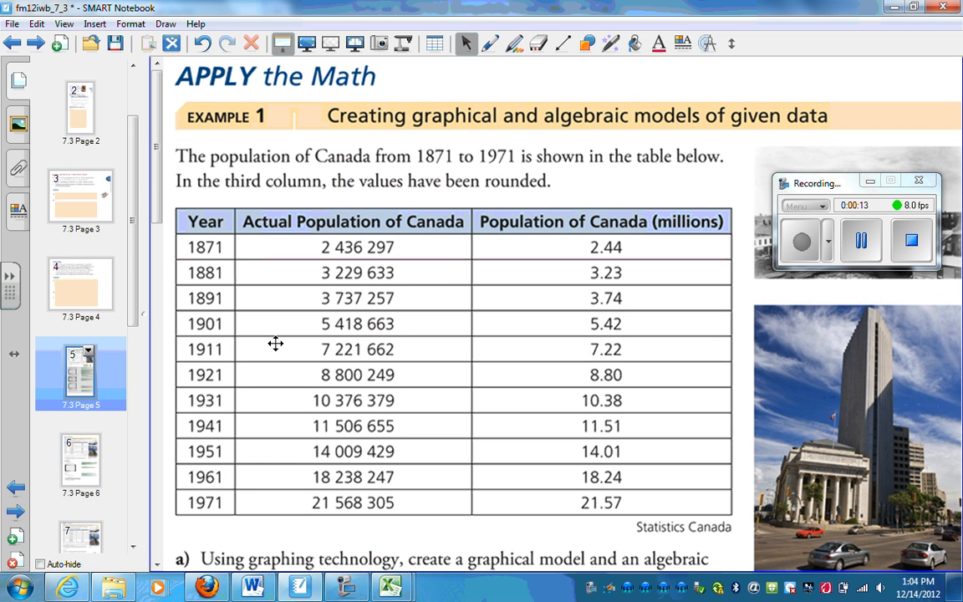
pyautogui.moveTo(481, 163)
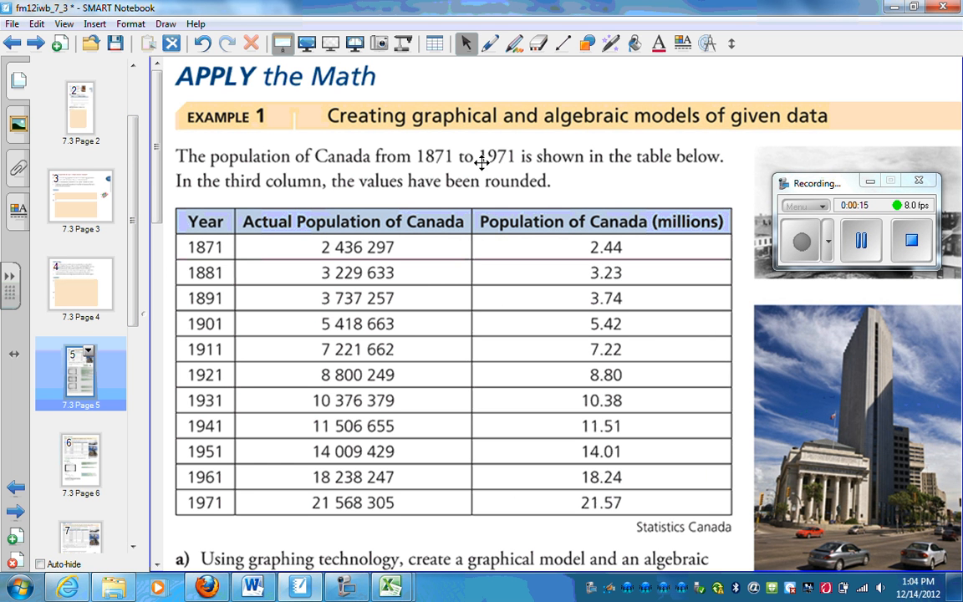
pyautogui.moveTo(519, 163)
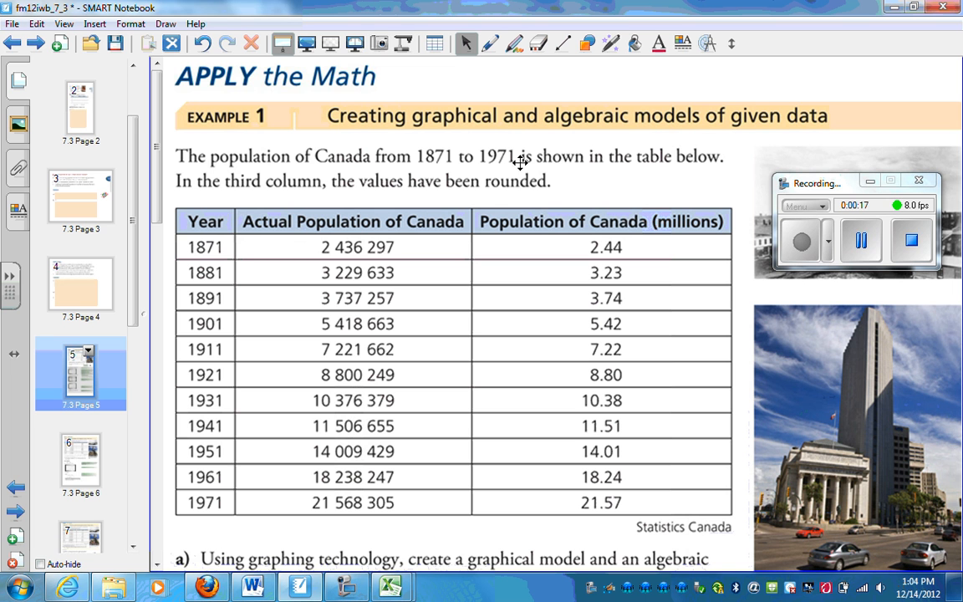
pyautogui.moveTo(441, 269)
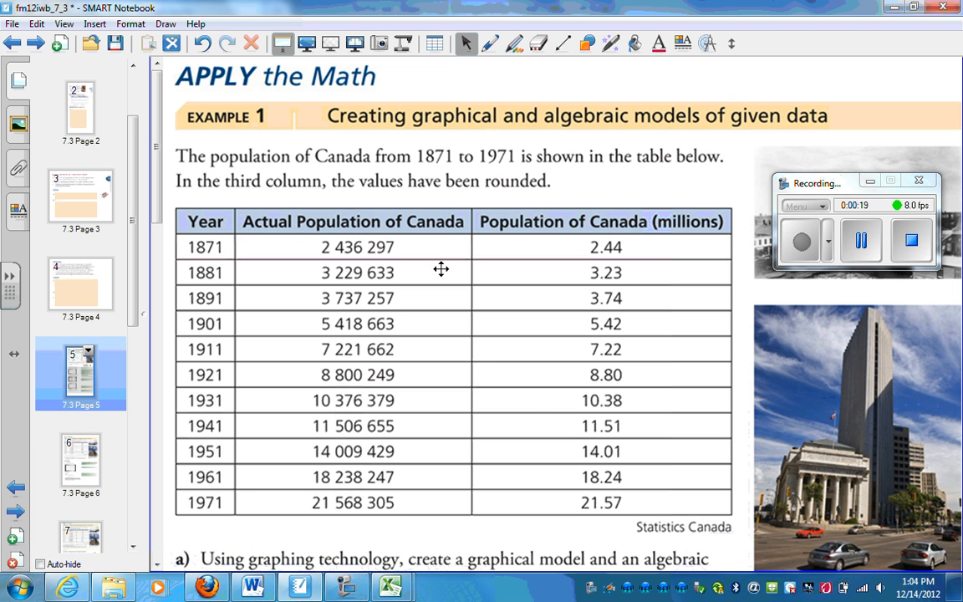
pyautogui.moveTo(341, 187)
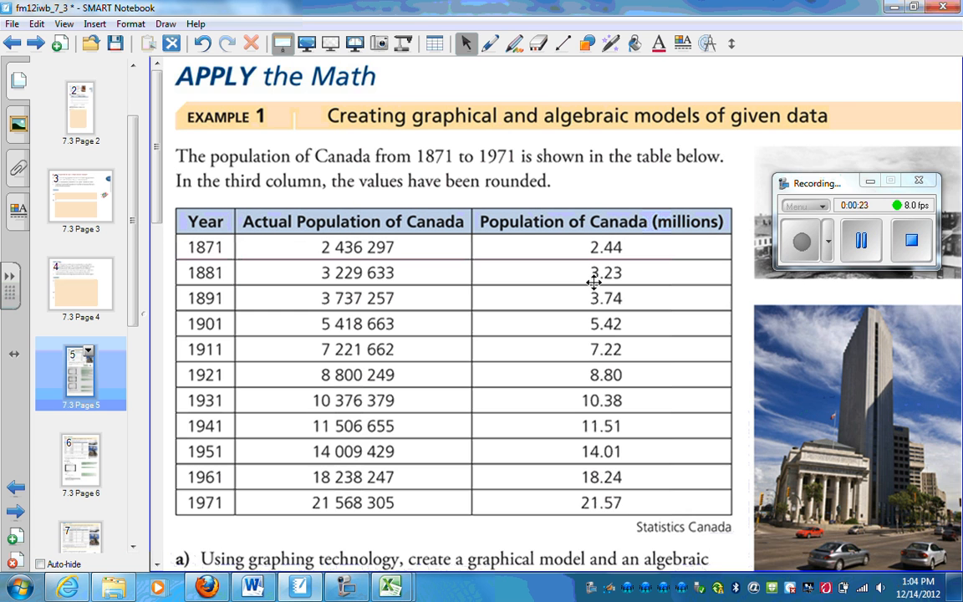
pyautogui.scroll(-3)
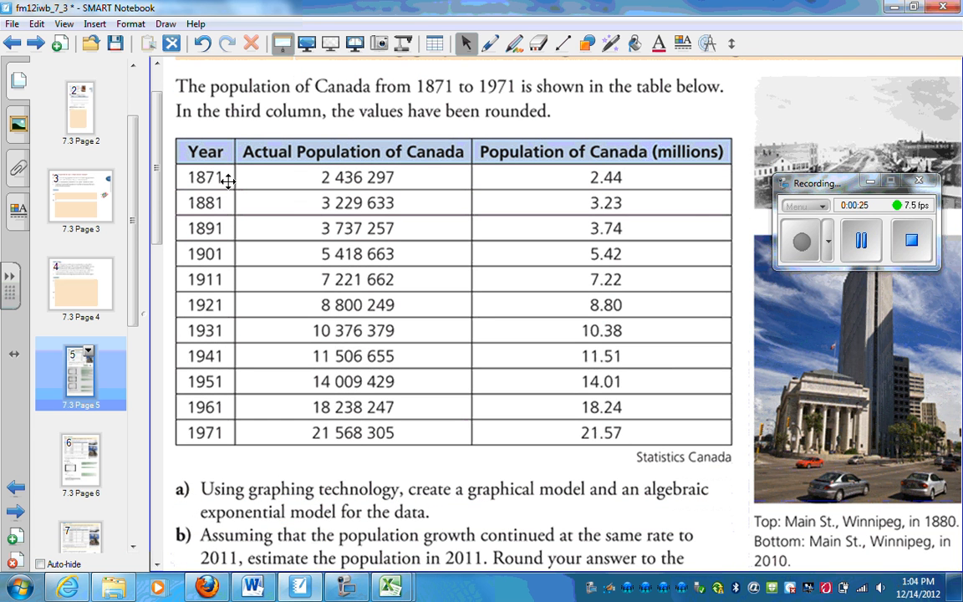
pyautogui.moveTo(614, 195)
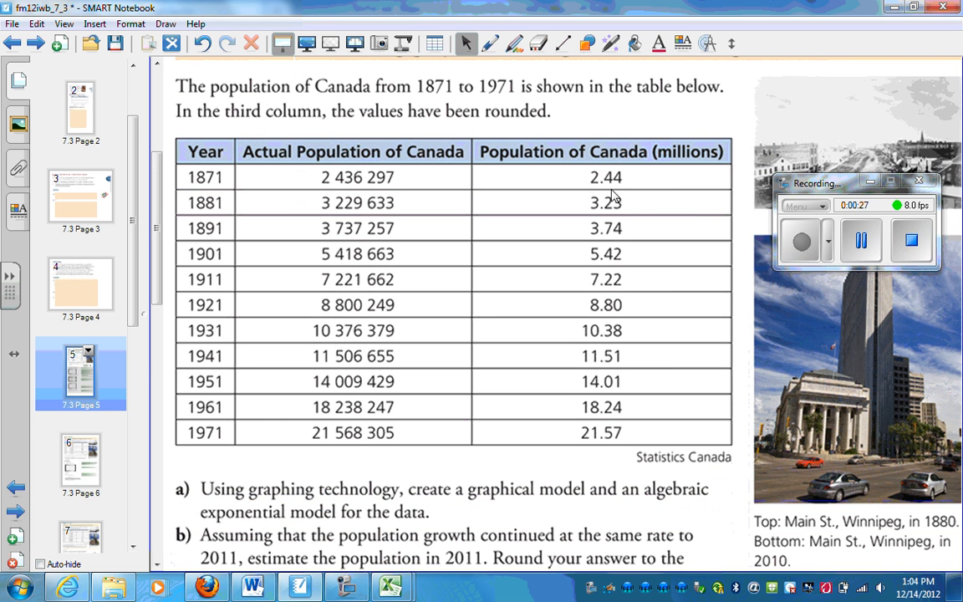
pyautogui.scroll(-3)
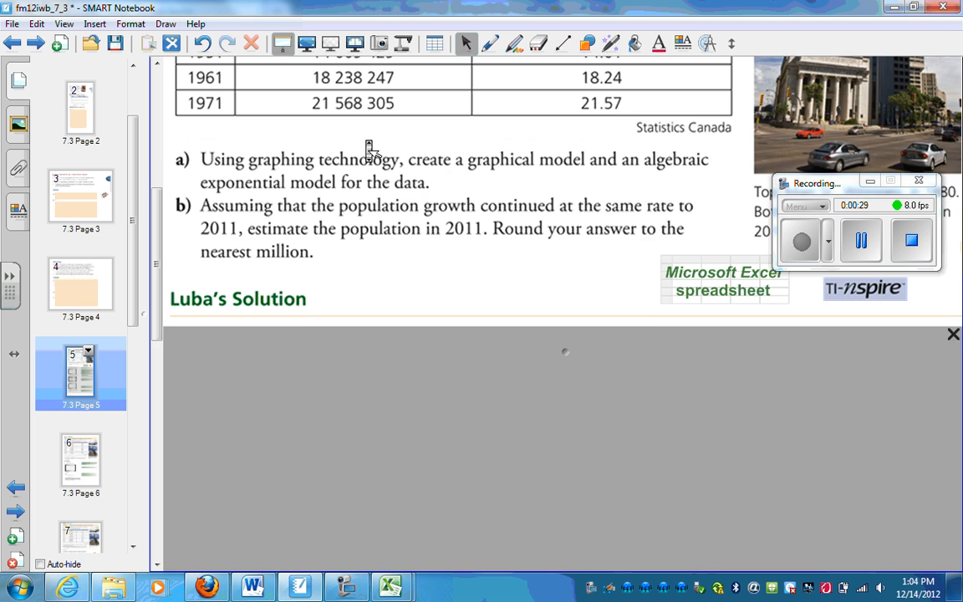
# - Select the years-since-1871 and population values in A2:B12
pyautogui.scroll(3)
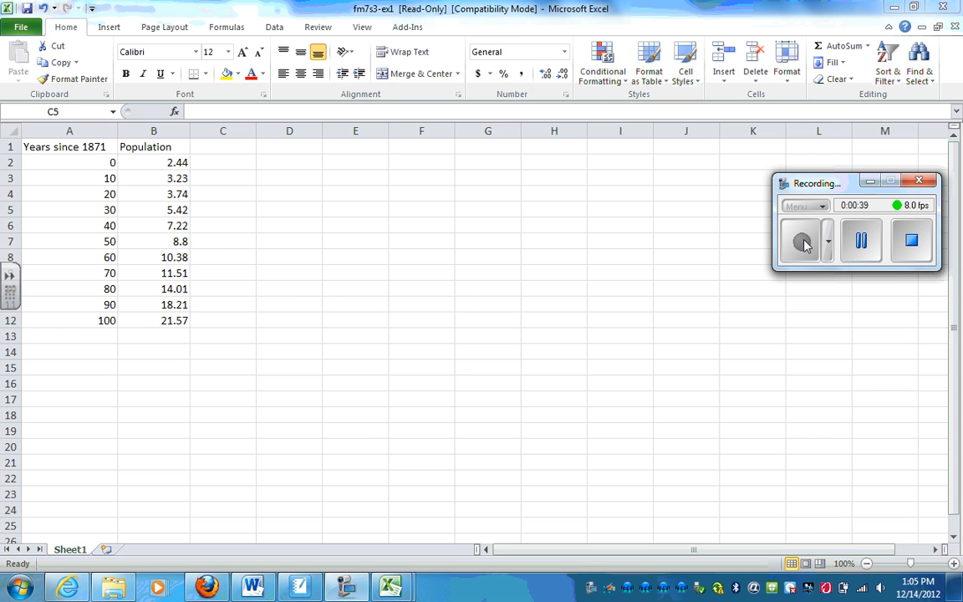
pyautogui.moveTo(107, 165)
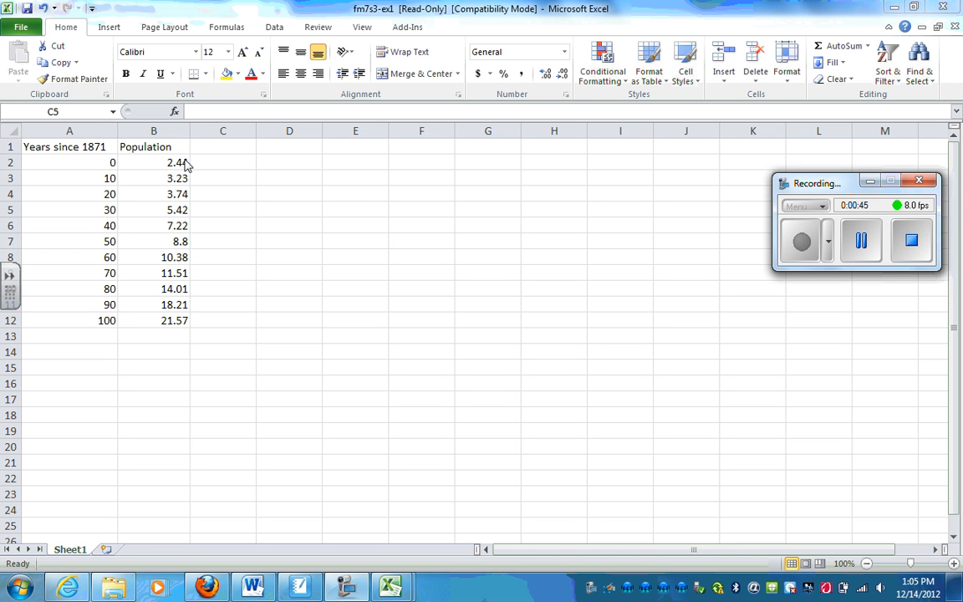
pyautogui.moveTo(43, 149)
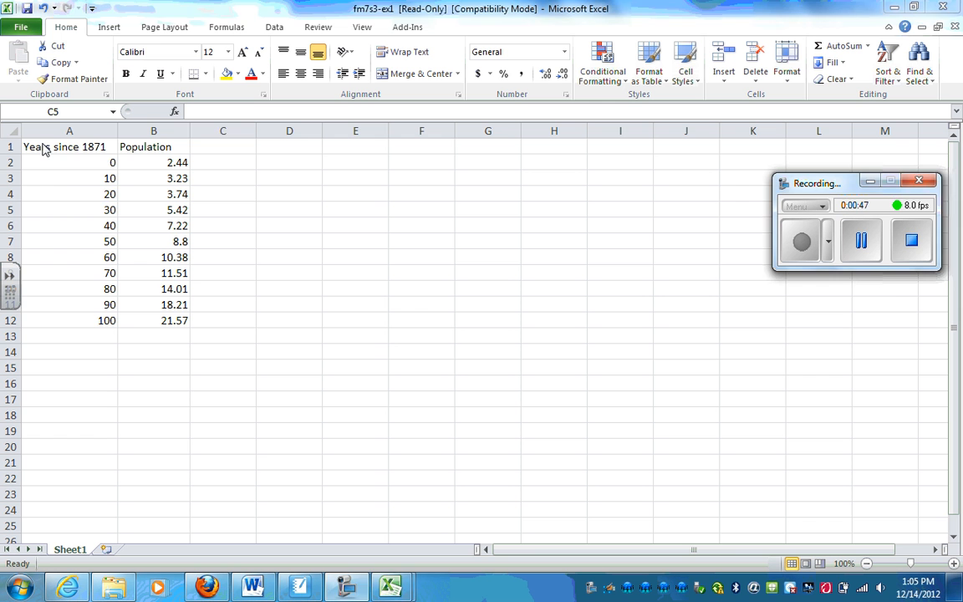
pyautogui.moveTo(69, 163); pyautogui.dragTo(70, 178)
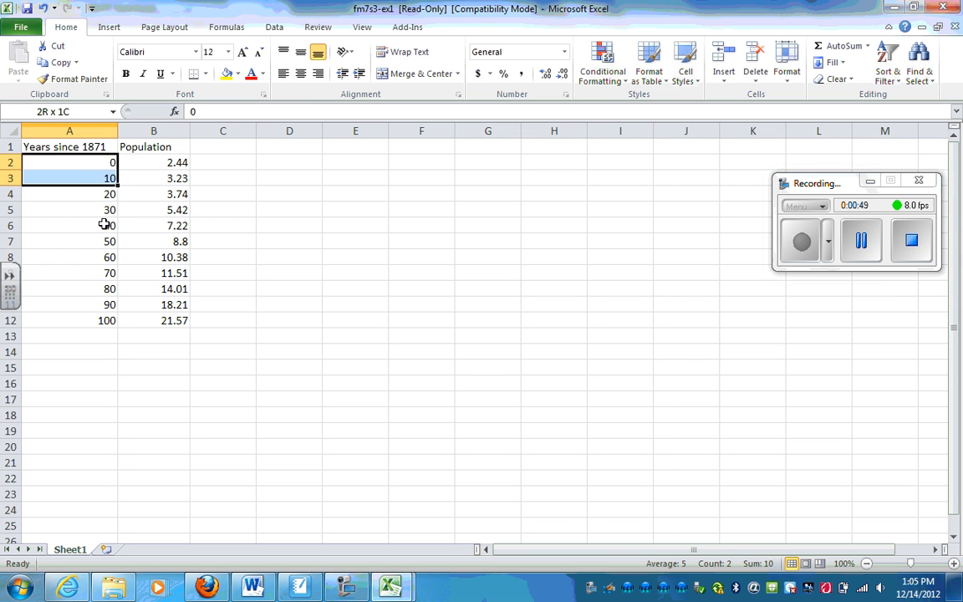
pyautogui.moveTo(70, 162); pyautogui.dragTo(154, 320)
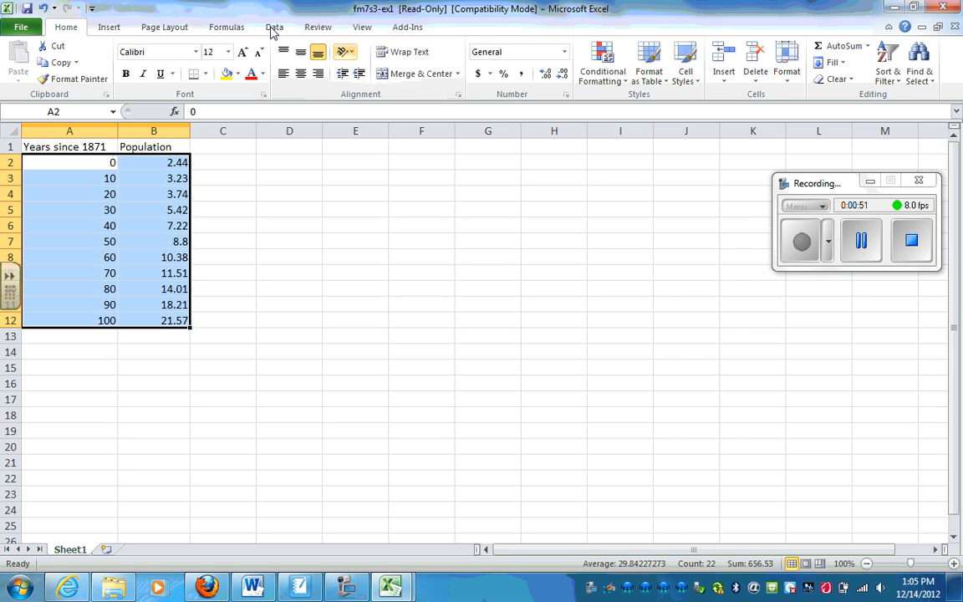
# - Insert a scatter chart with an exponential trendline showing y = 2.6689e^0.0215x
pyautogui.click(109, 27)
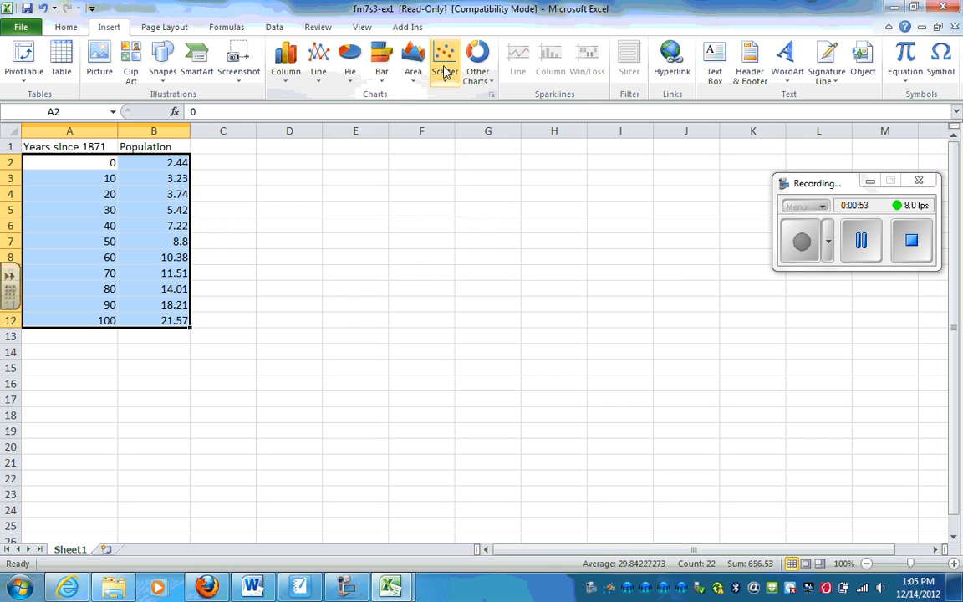
pyautogui.click(445, 59)
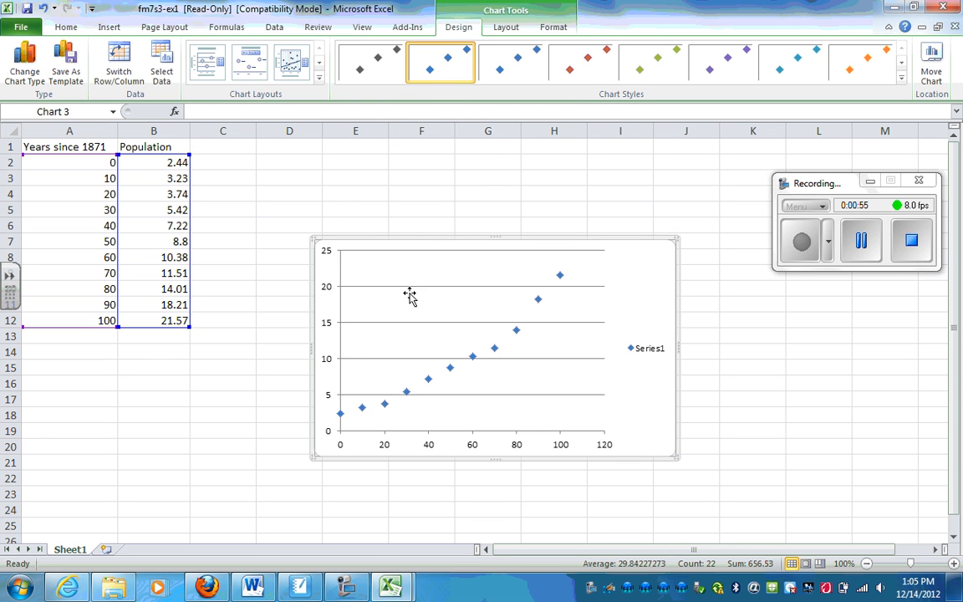
pyautogui.moveTo(456, 366)
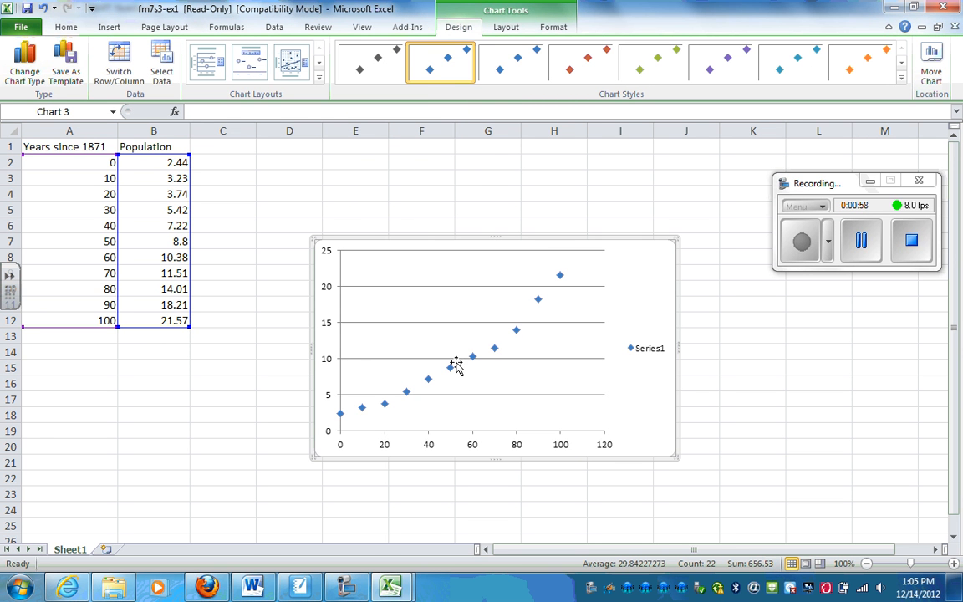
pyautogui.moveTo(515, 300)
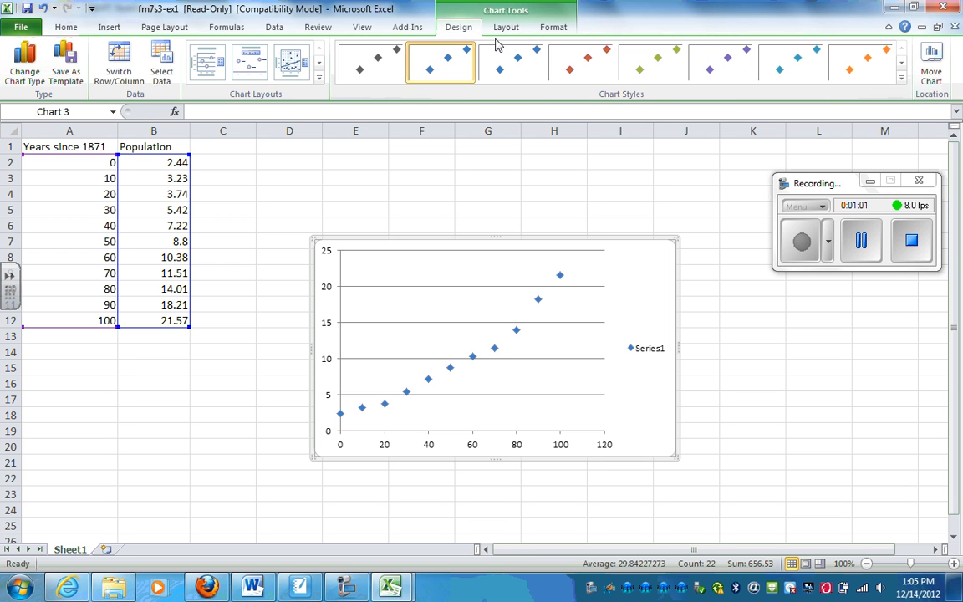
pyautogui.click(505, 27)
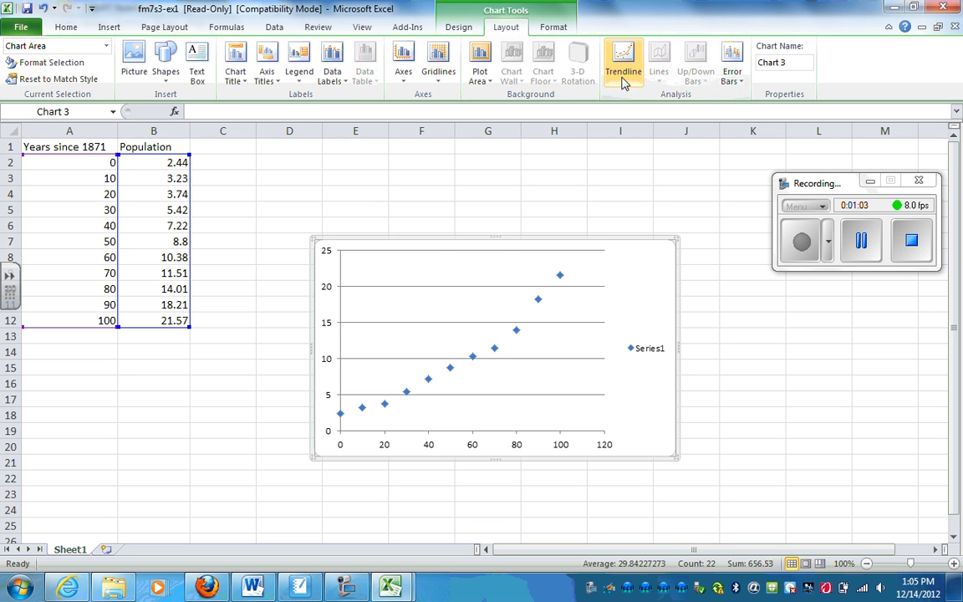
pyautogui.click(623, 63)
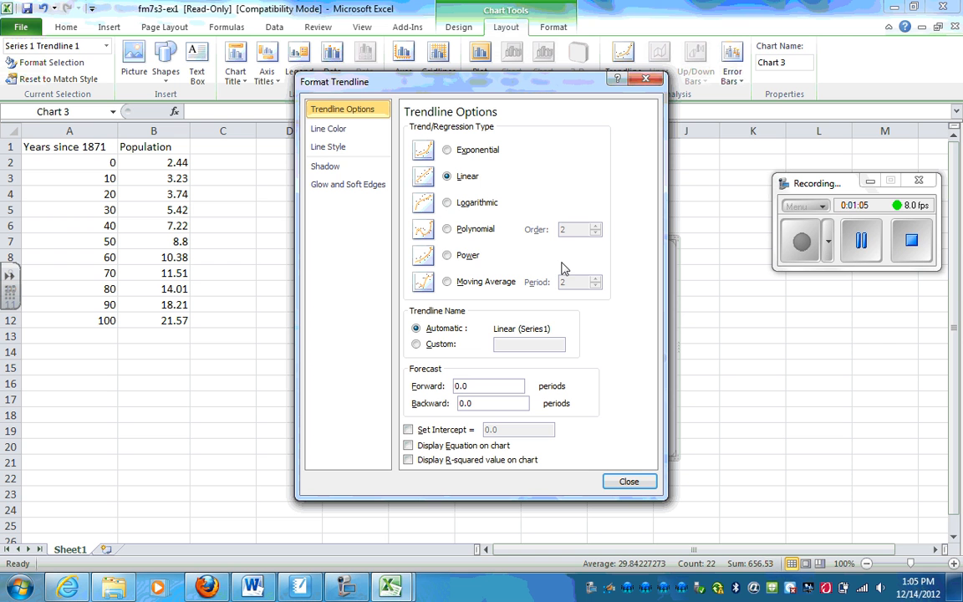
pyautogui.click(446, 149)
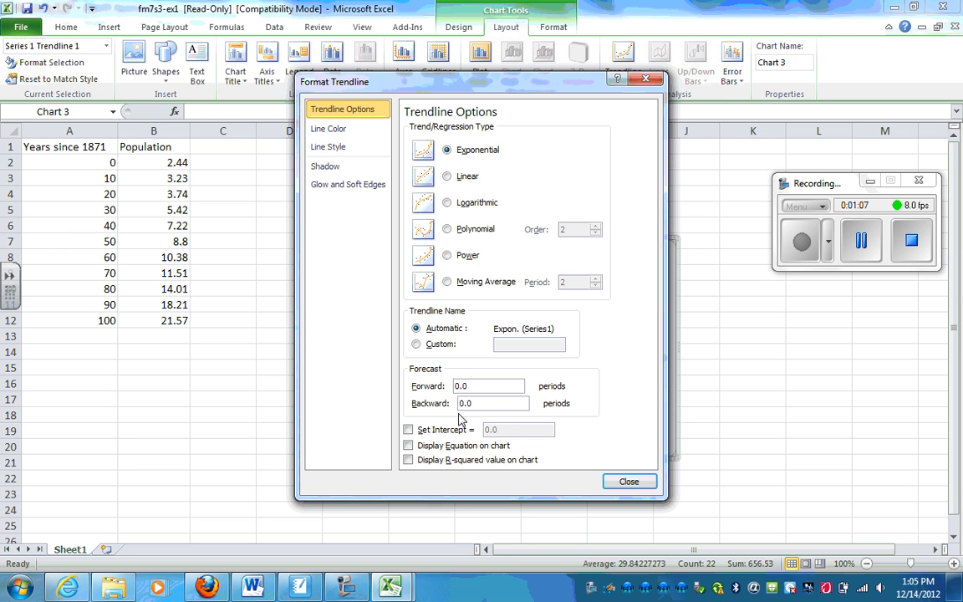
pyautogui.click(408, 445)
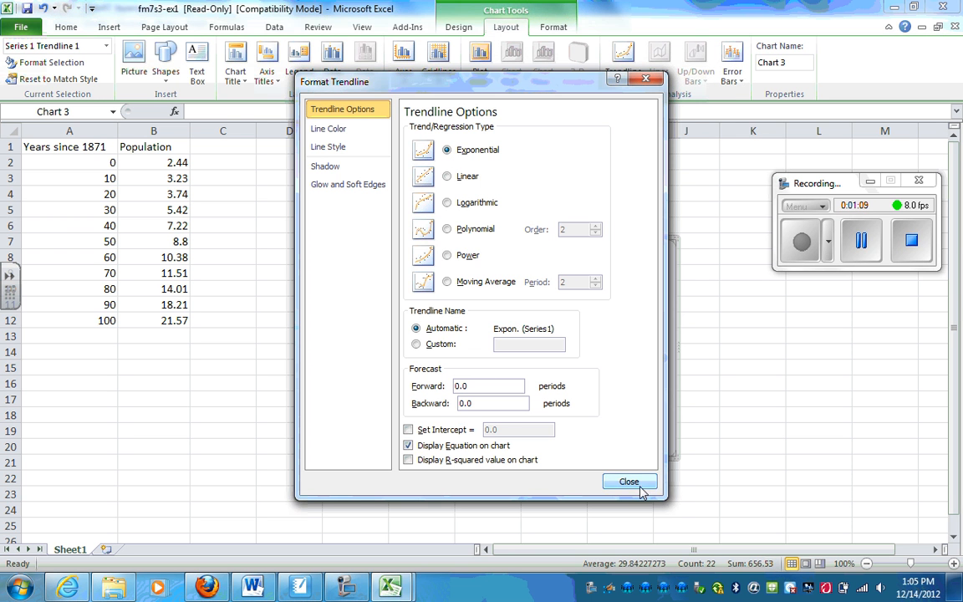
pyautogui.click(628, 482)
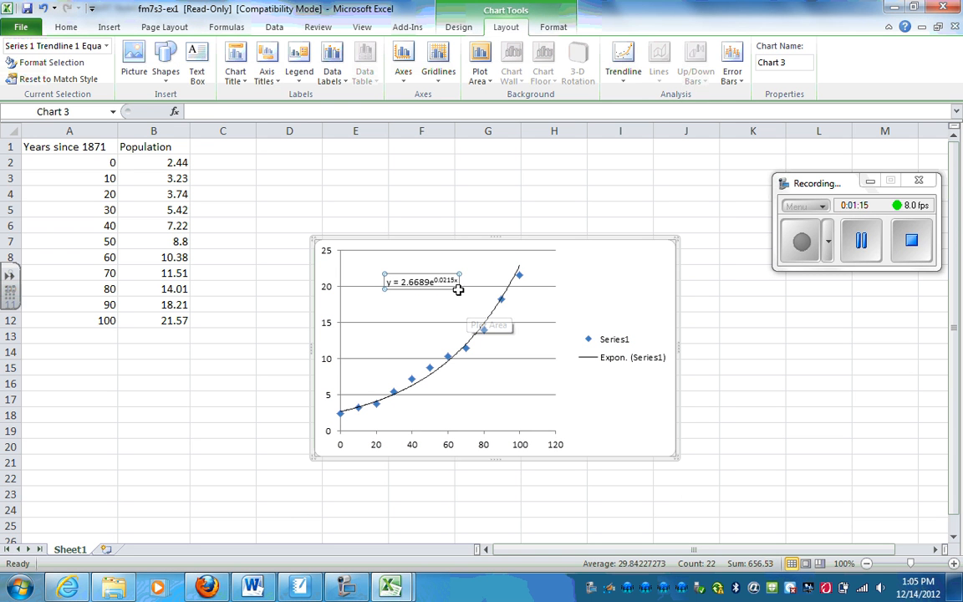
pyautogui.moveTo(416, 340)
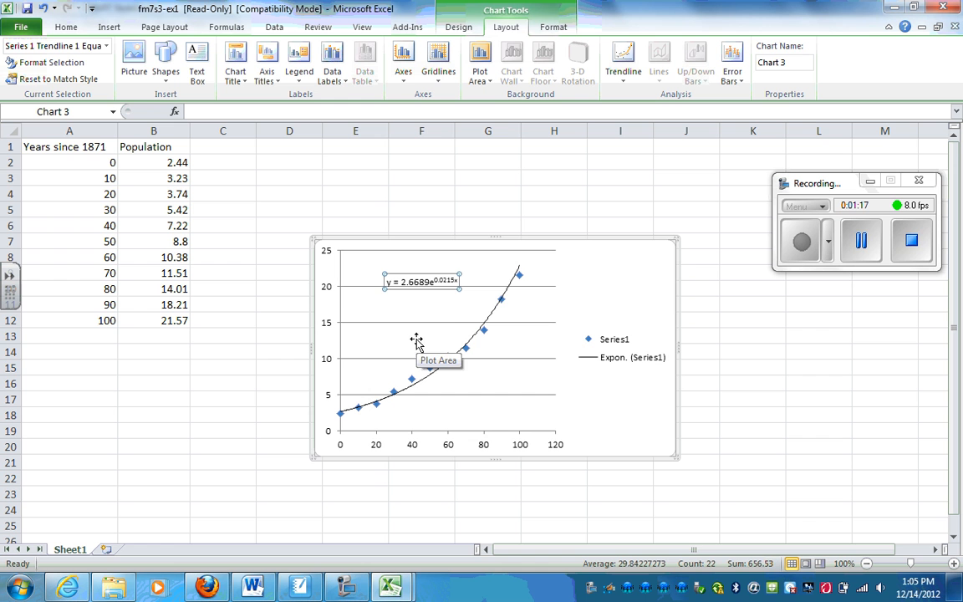
pyautogui.moveTo(430, 282)
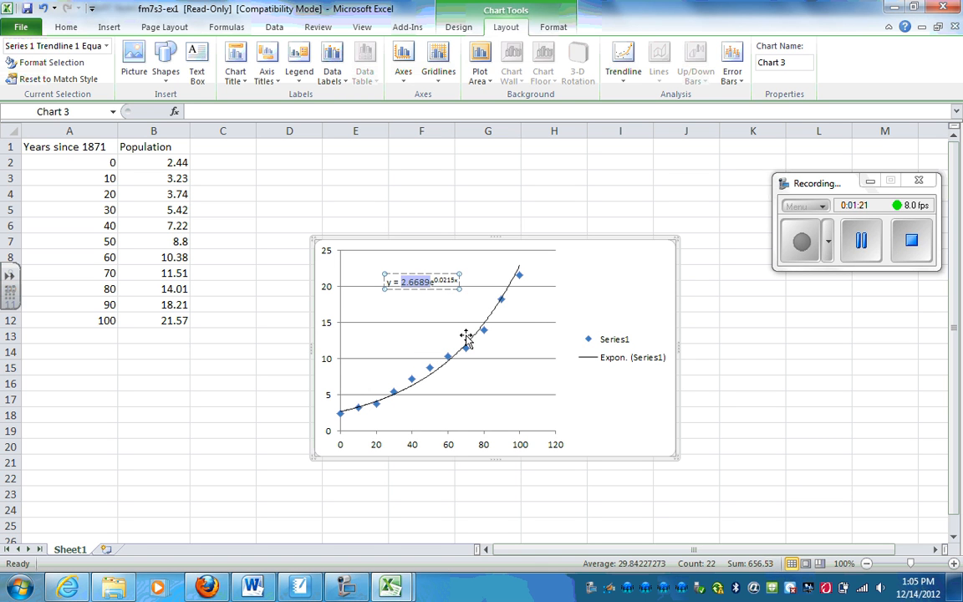
pyautogui.moveTo(466, 339)
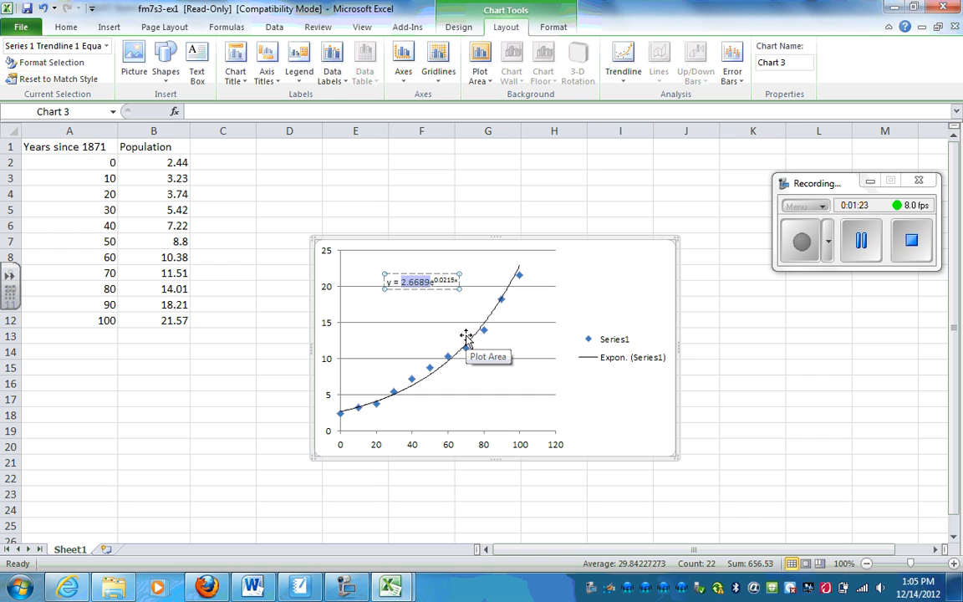
pyautogui.moveTo(410, 300)
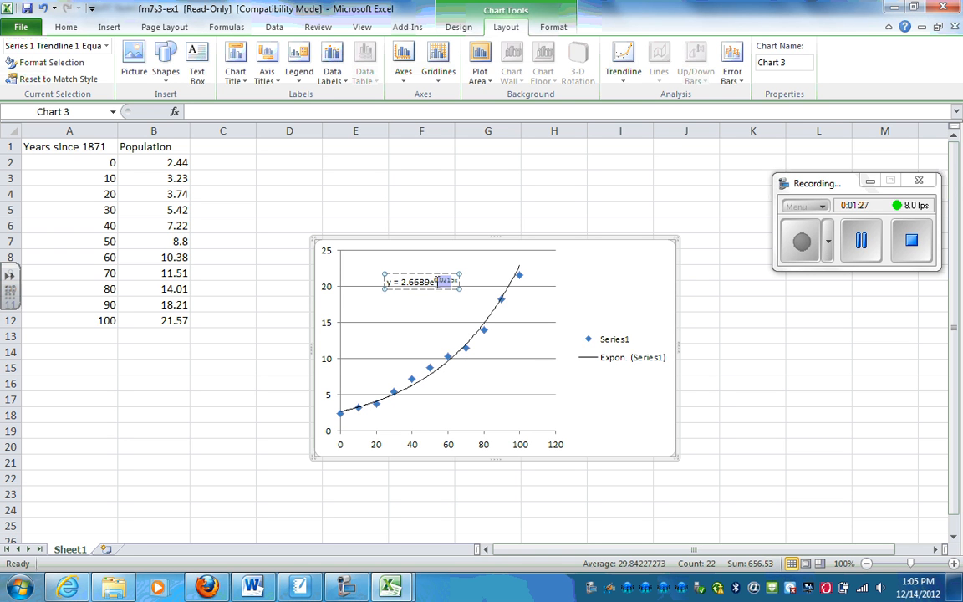
pyautogui.moveTo(522, 355)
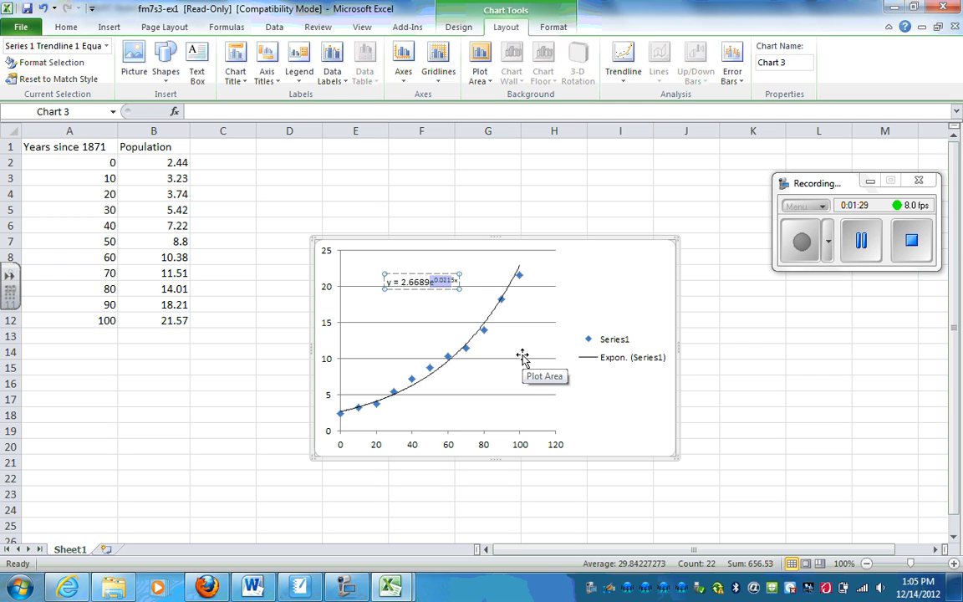
pyautogui.moveTo(491, 410)
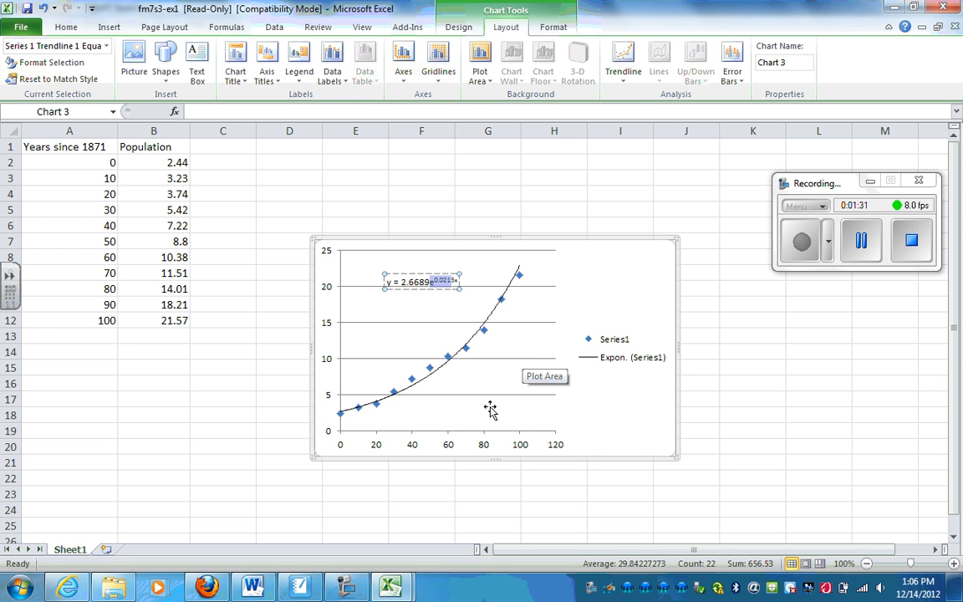
pyautogui.moveTo(252, 585)
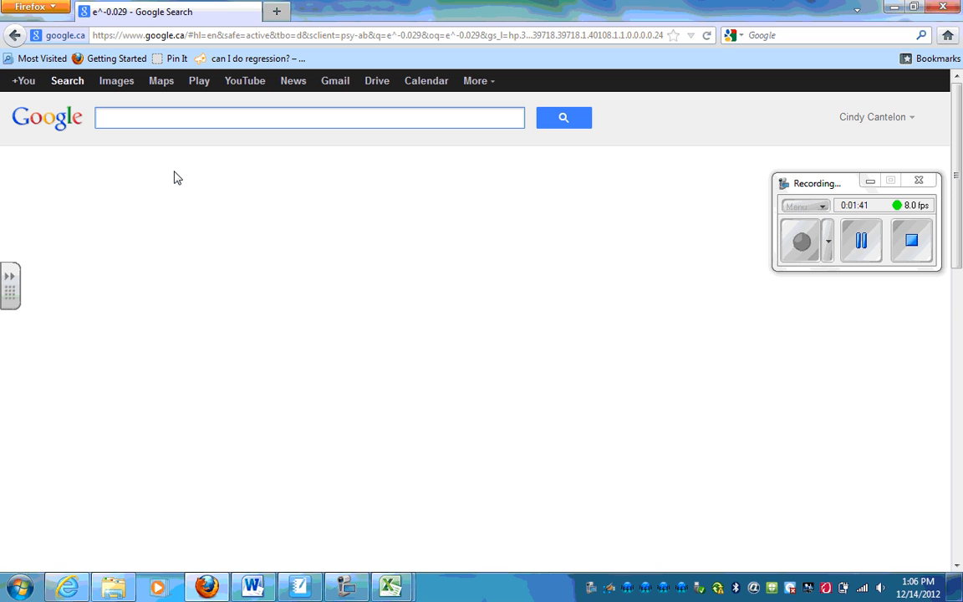
pyautogui.moveTo(240, 303)
pyautogui.write('e')
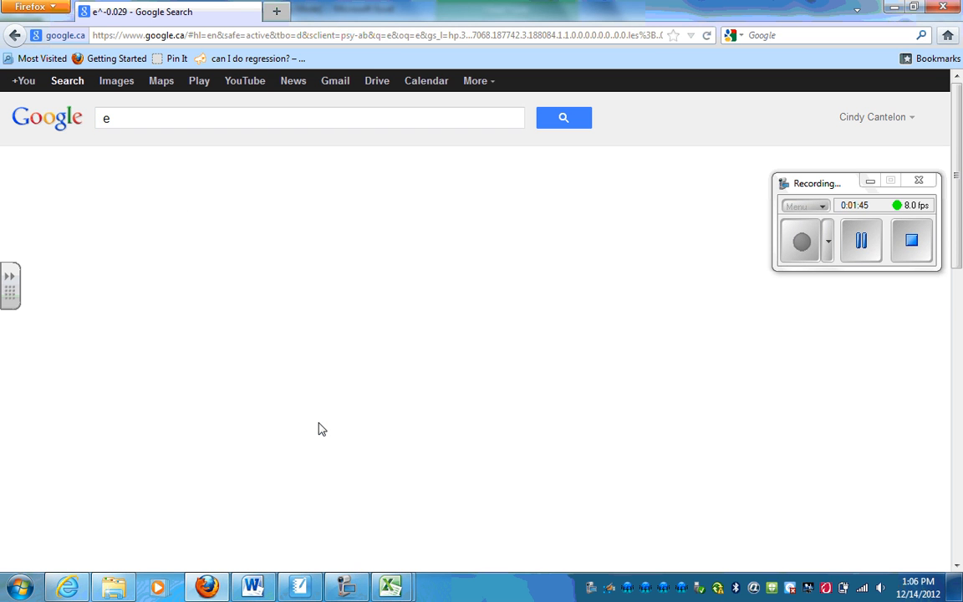
# - Look up e in Google's calculator (2.71828182846), start an e^ query, and view Excel's exponent
pyautogui.click(564, 117)
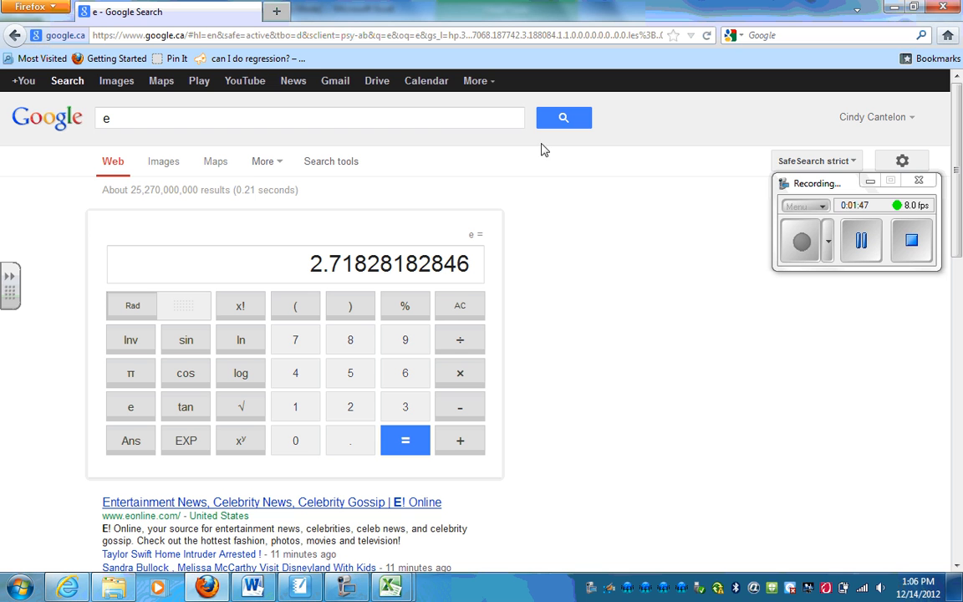
pyautogui.moveTo(361, 292)
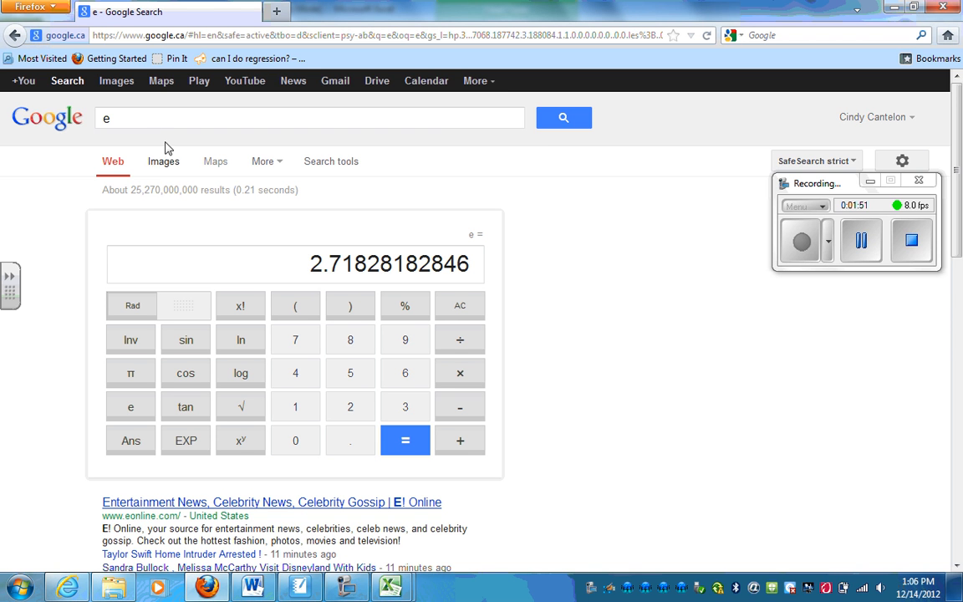
pyautogui.click(309, 117)
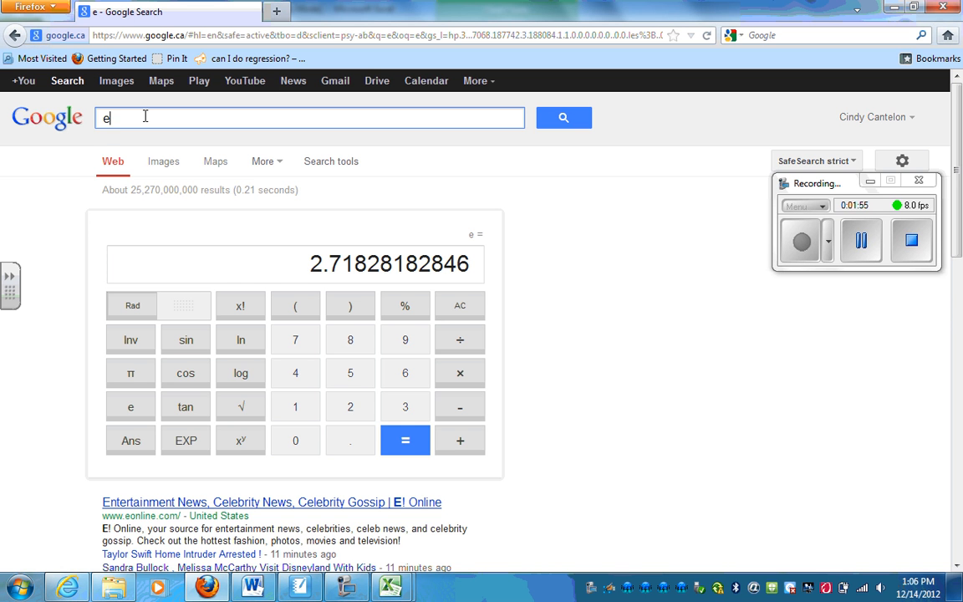
pyautogui.write('^')
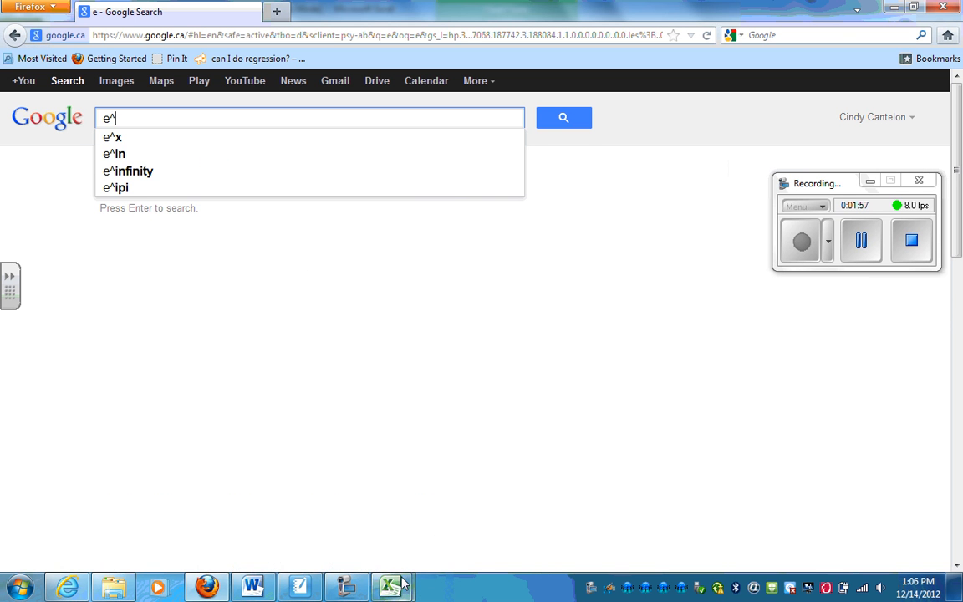
pyautogui.click(391, 585)
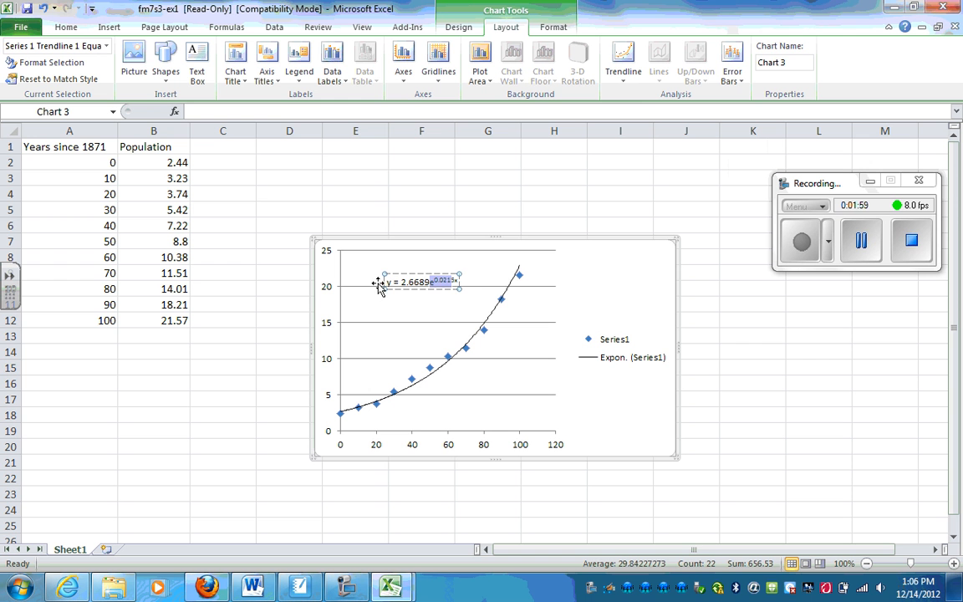
pyautogui.moveTo(441, 292)
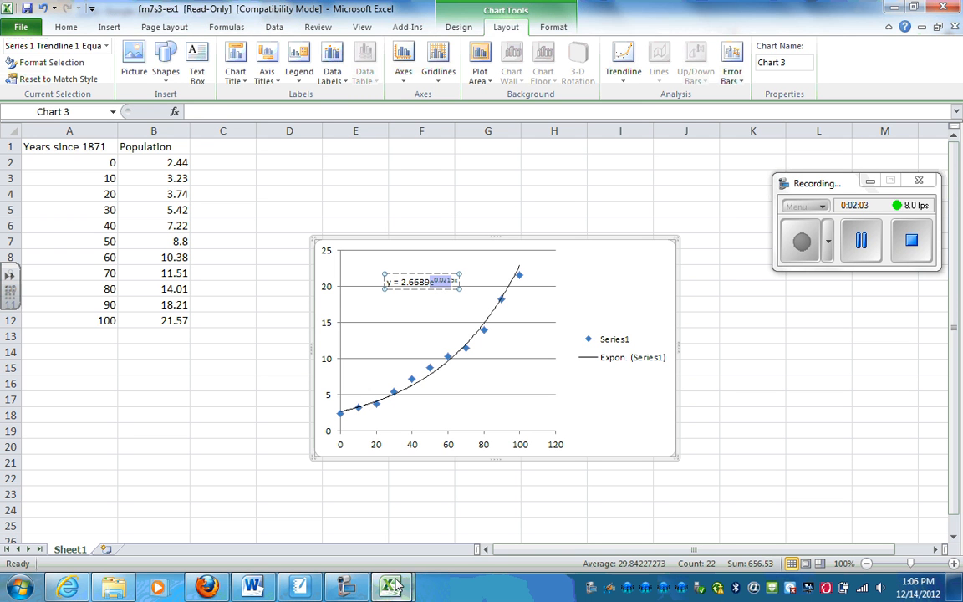
pyautogui.moveTo(265, 497)
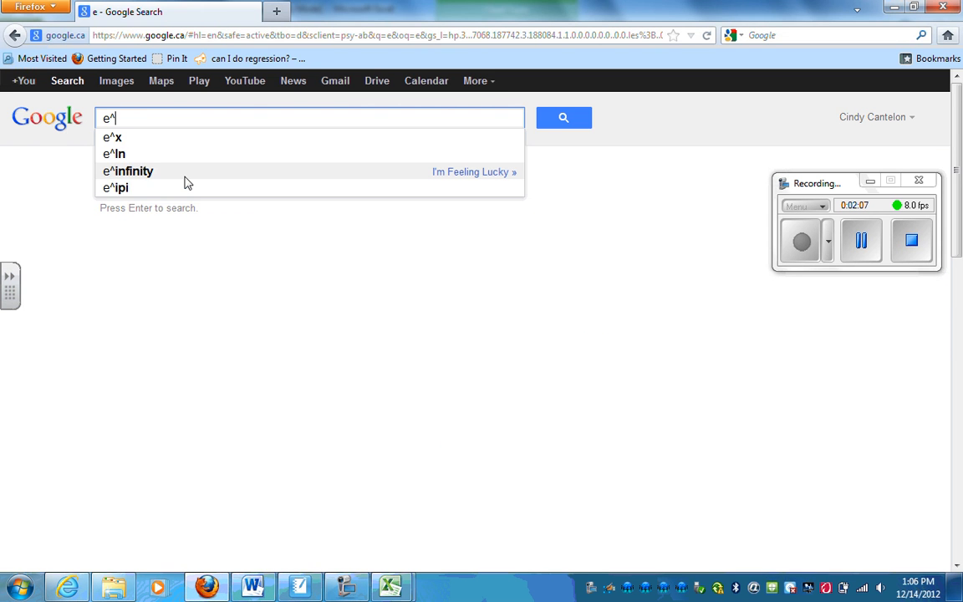
# - Compute e^0.0215 = 1.02173279034 and compare it with the Excel equation
pyautogui.write('0.021')
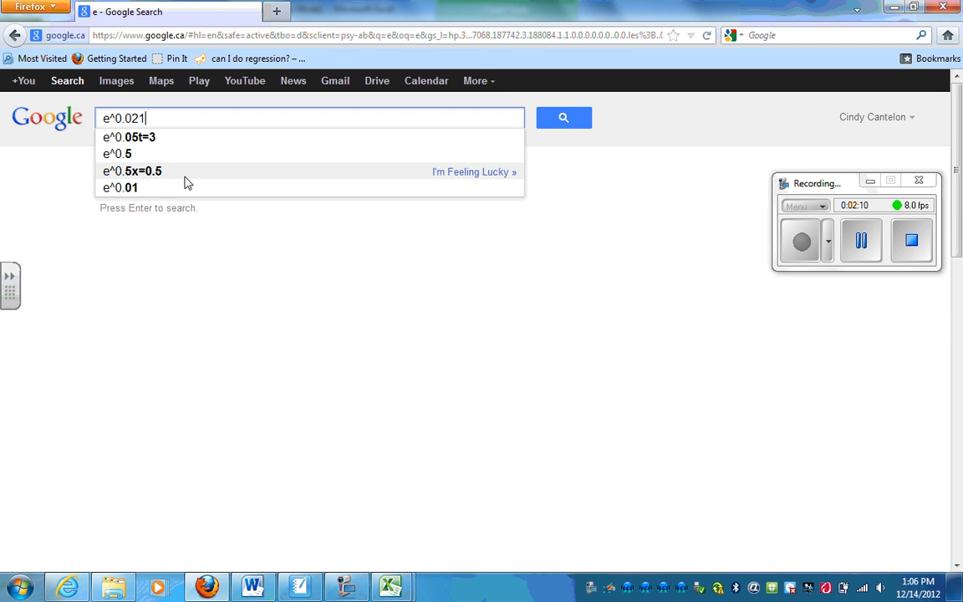
pyautogui.press('Return')
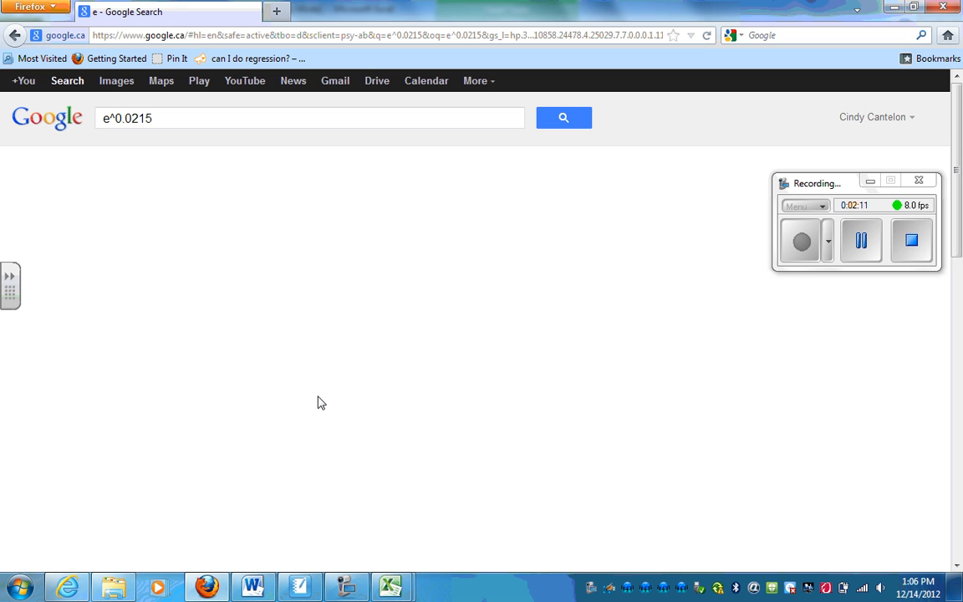
pyautogui.click(563, 117)
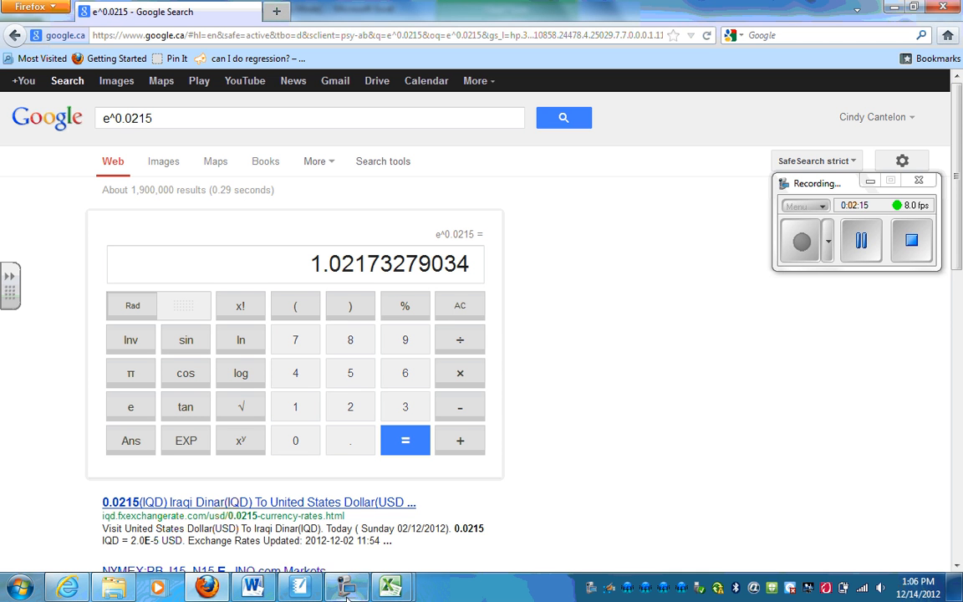
pyautogui.click(391, 586)
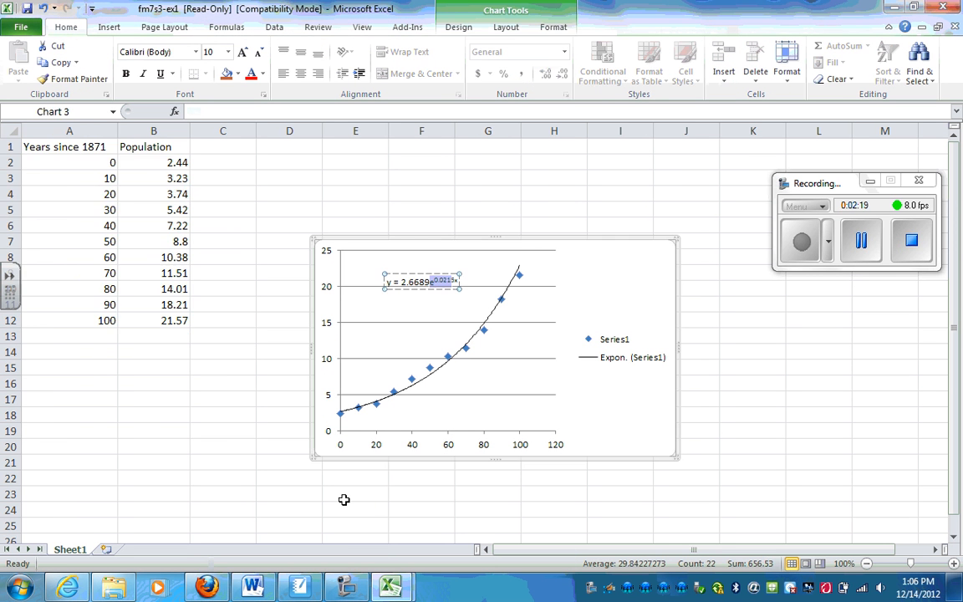
pyautogui.click(69, 163)
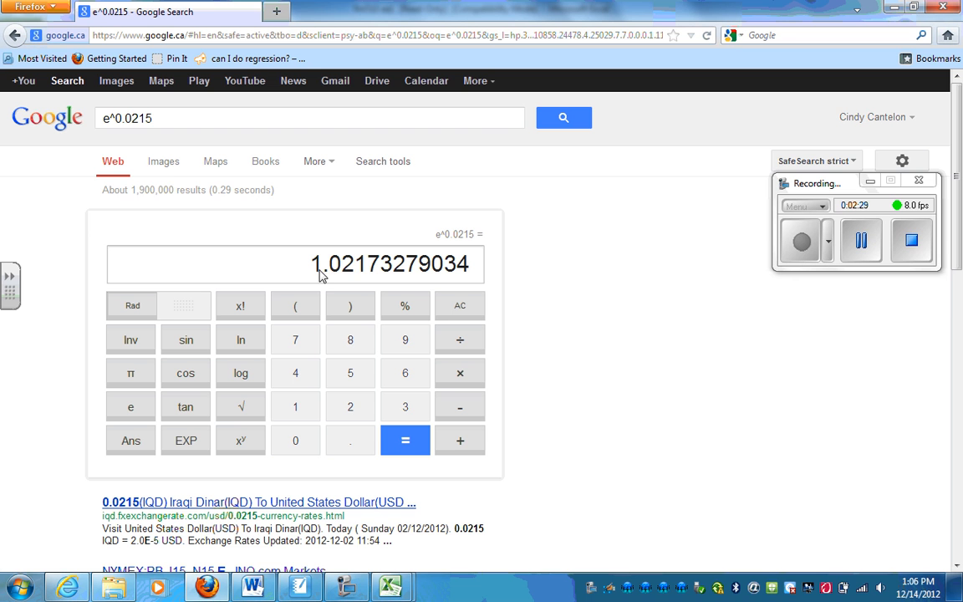
pyautogui.moveTo(351, 276)
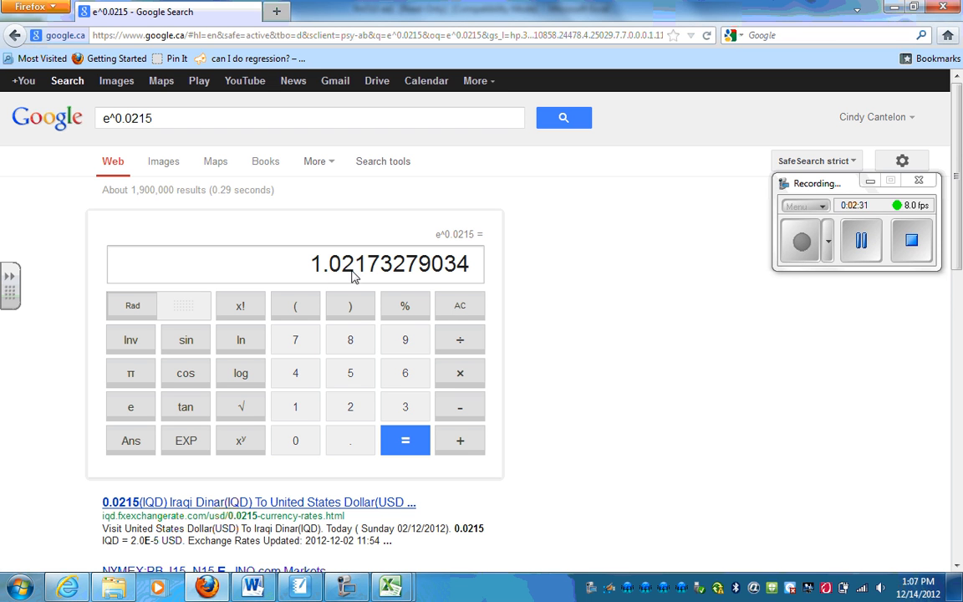
pyautogui.moveTo(383, 278)
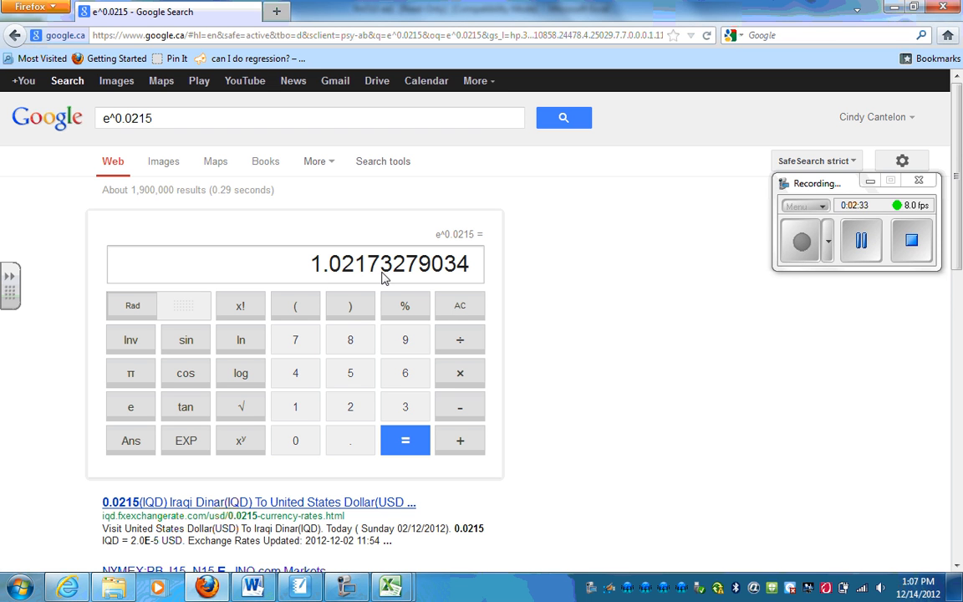
pyautogui.click(298, 587)
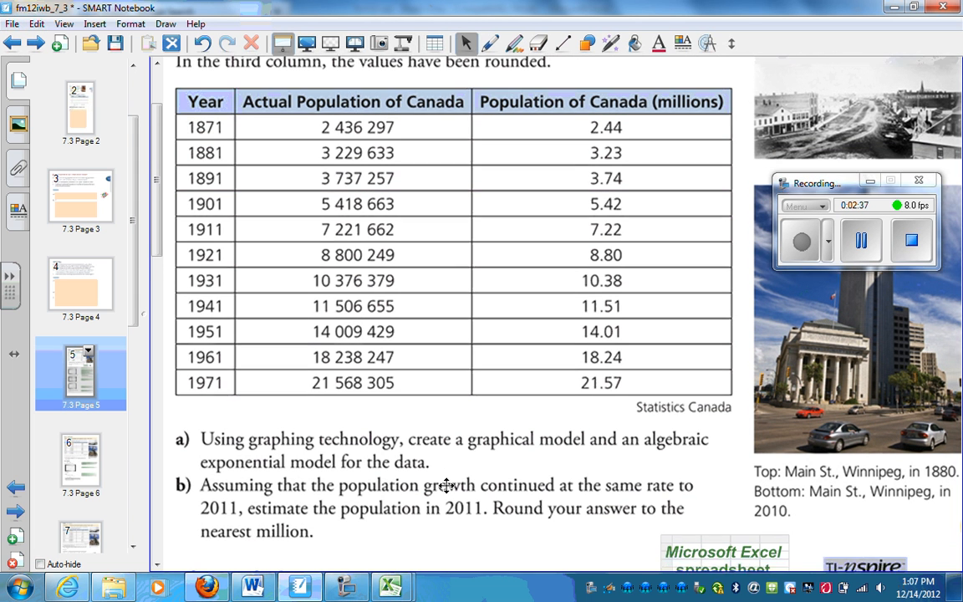
# - Handwrite f(x) = 2.668(1.02)^x in black ink under part b and box it
pyautogui.scroll(3)
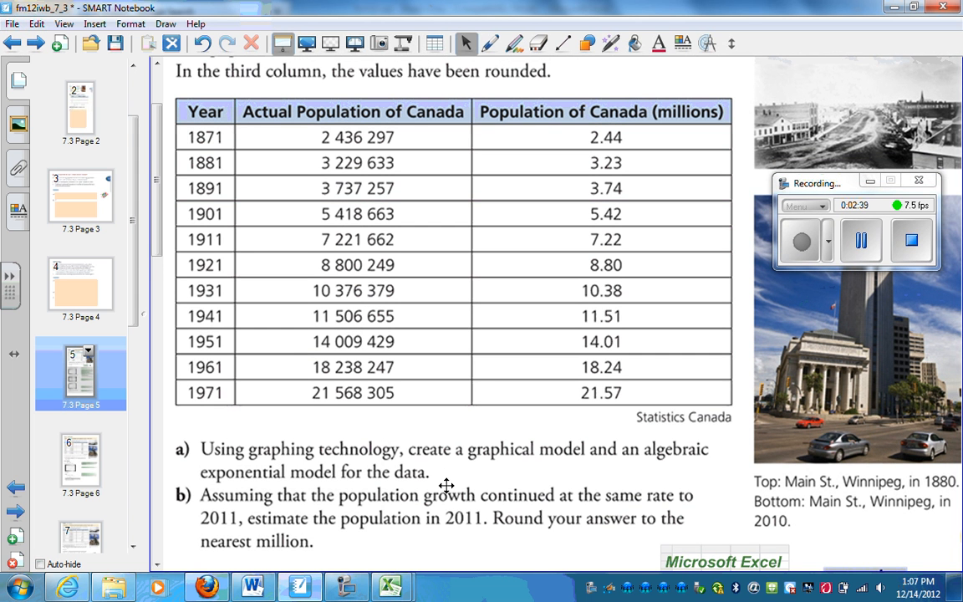
pyautogui.click(514, 43)
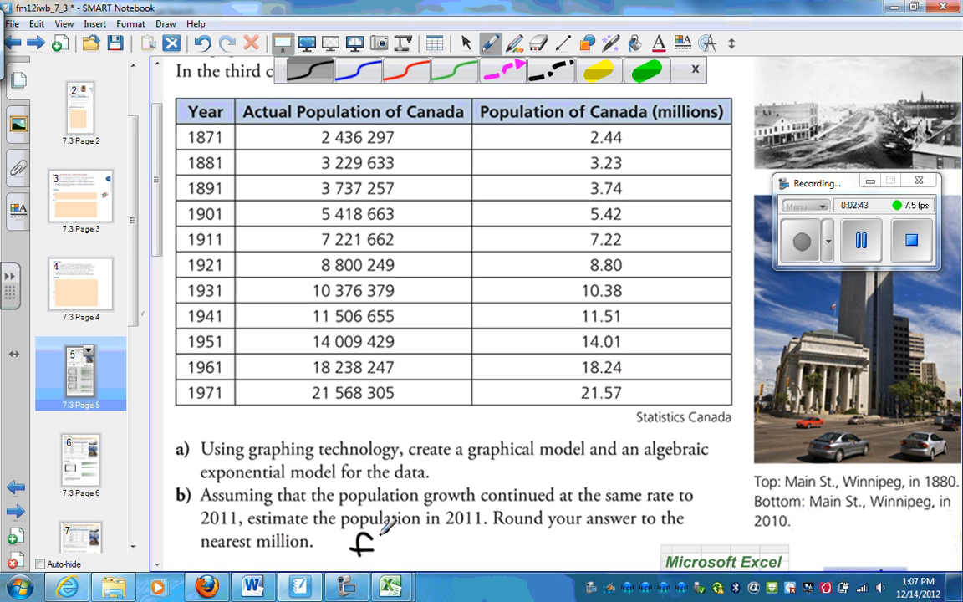
pyautogui.moveTo(376, 543); pyautogui.dragTo(431, 543)
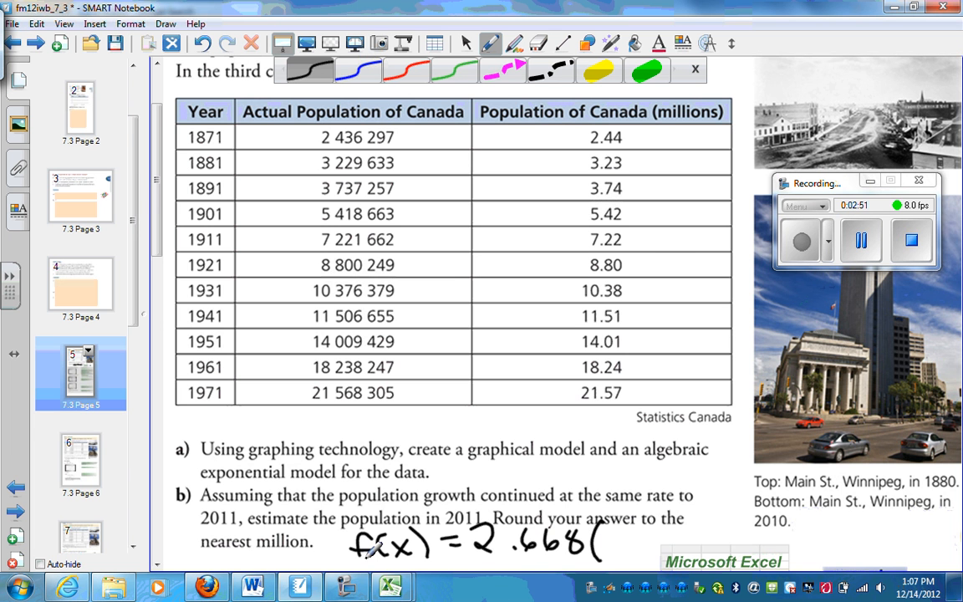
pyautogui.click(207, 585)
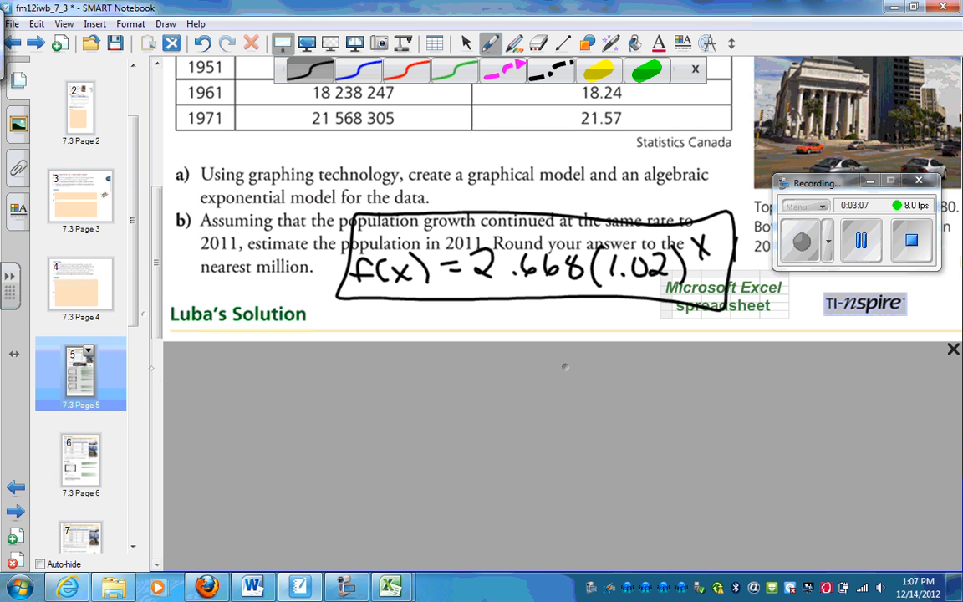
pyautogui.scroll(3)
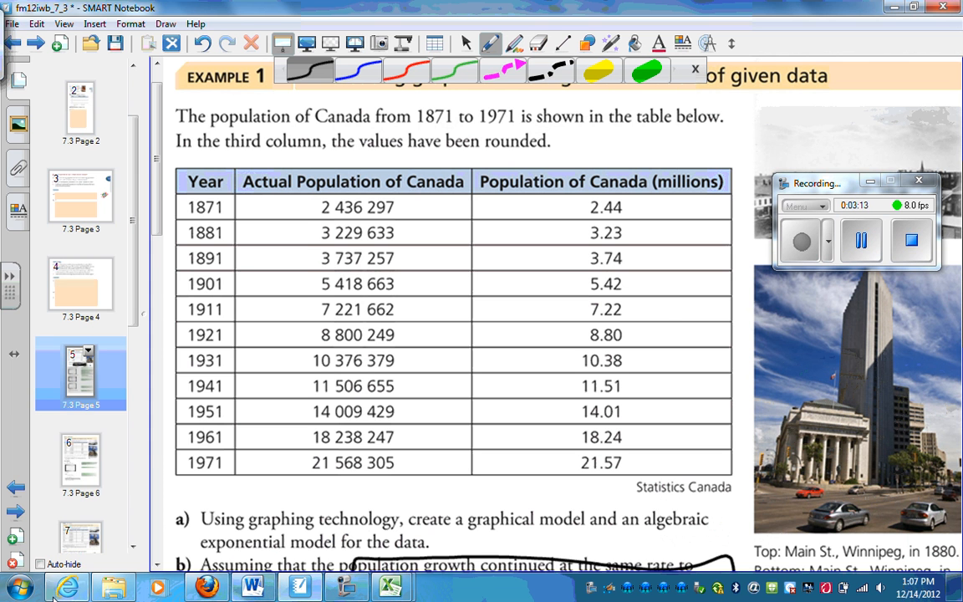
pyautogui.click(19, 586)
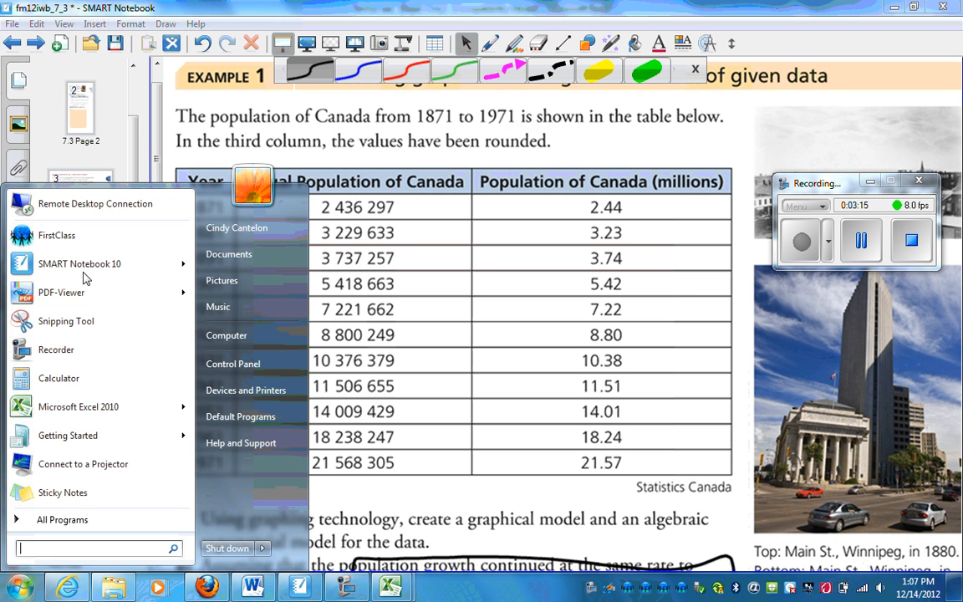
pyautogui.click(58, 378)
pyautogui.write('140')
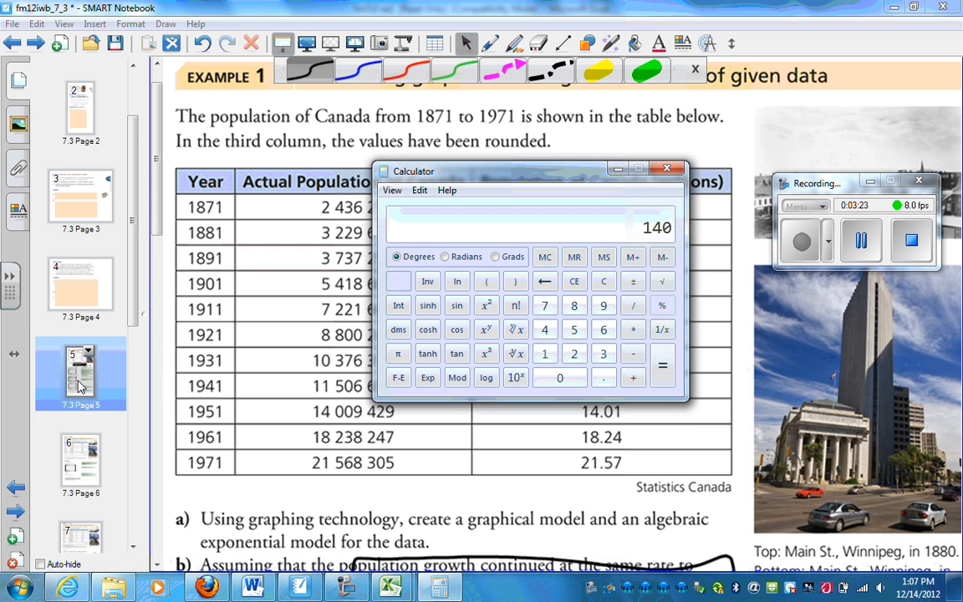
pyautogui.click(666, 168)
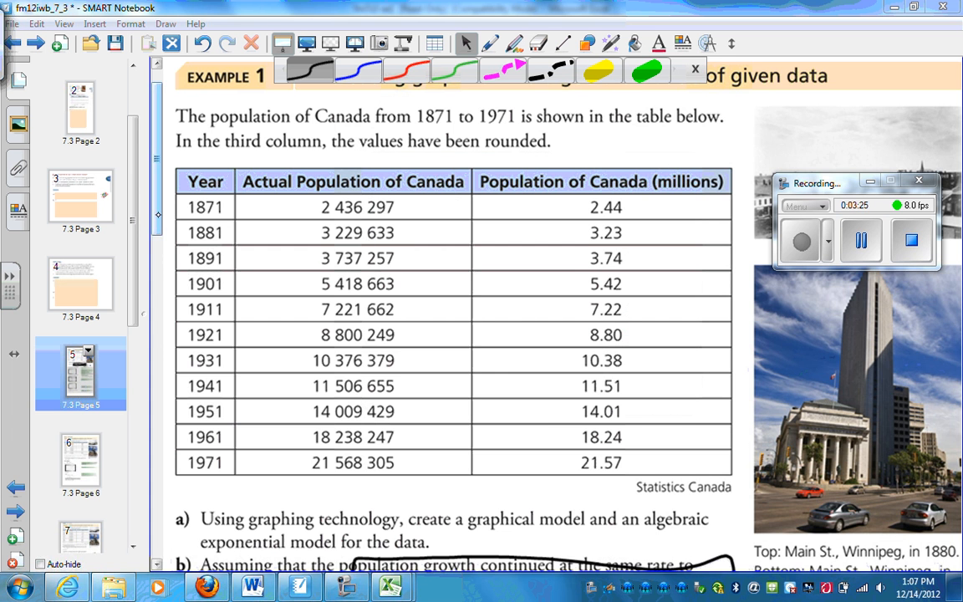
# - Move through the page sorter to page 8, Example 2's water-cooling trial tables
pyautogui.scroll(-3)
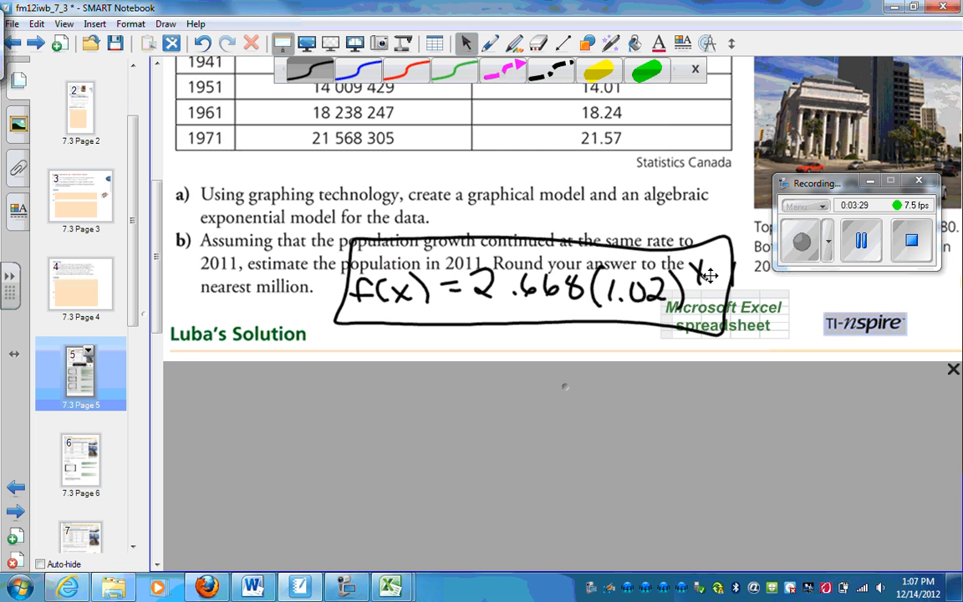
pyautogui.moveTo(142, 322)
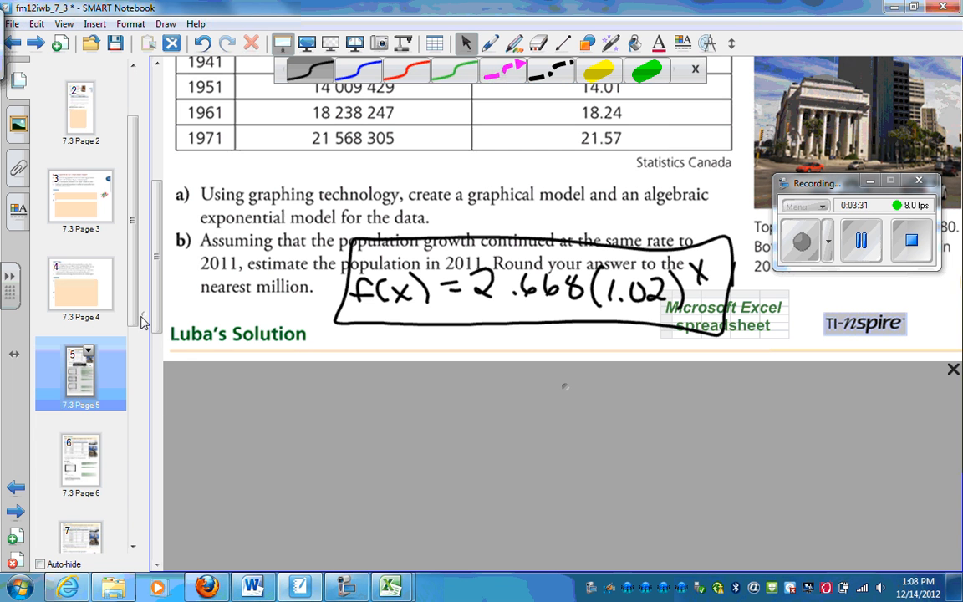
pyautogui.scroll(-3)
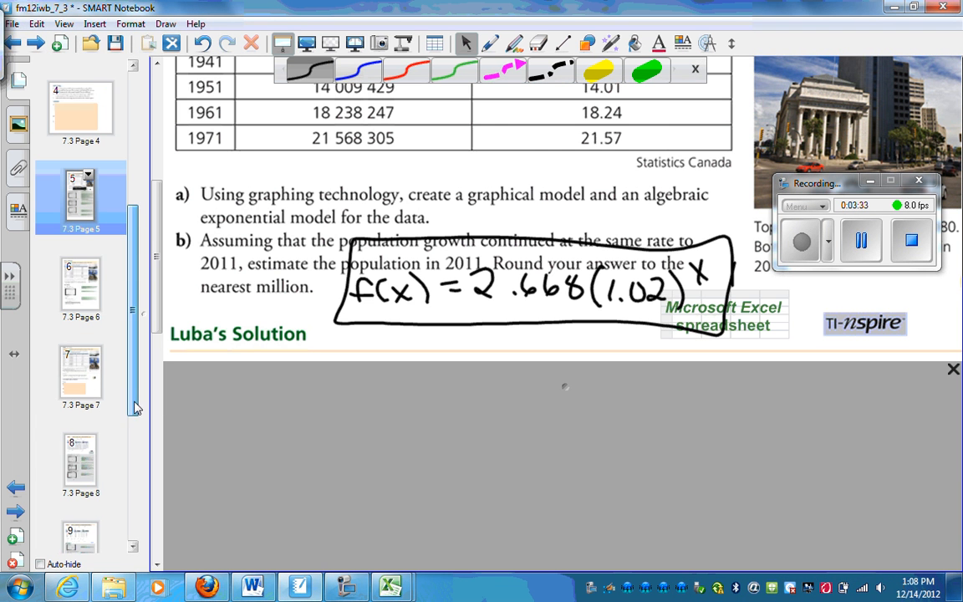
pyautogui.click(80, 372)
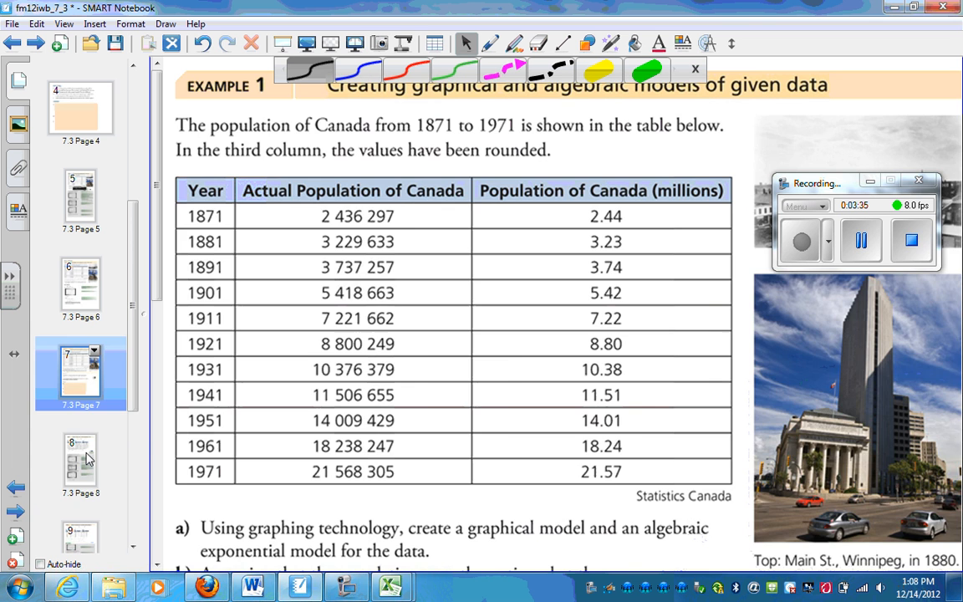
pyautogui.click(79, 460)
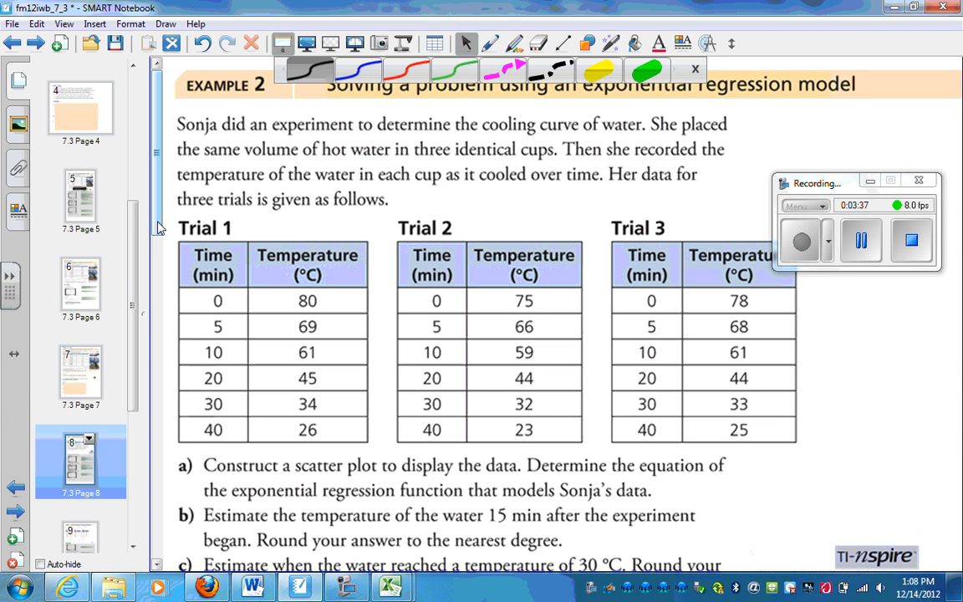
pyautogui.scroll(-3)
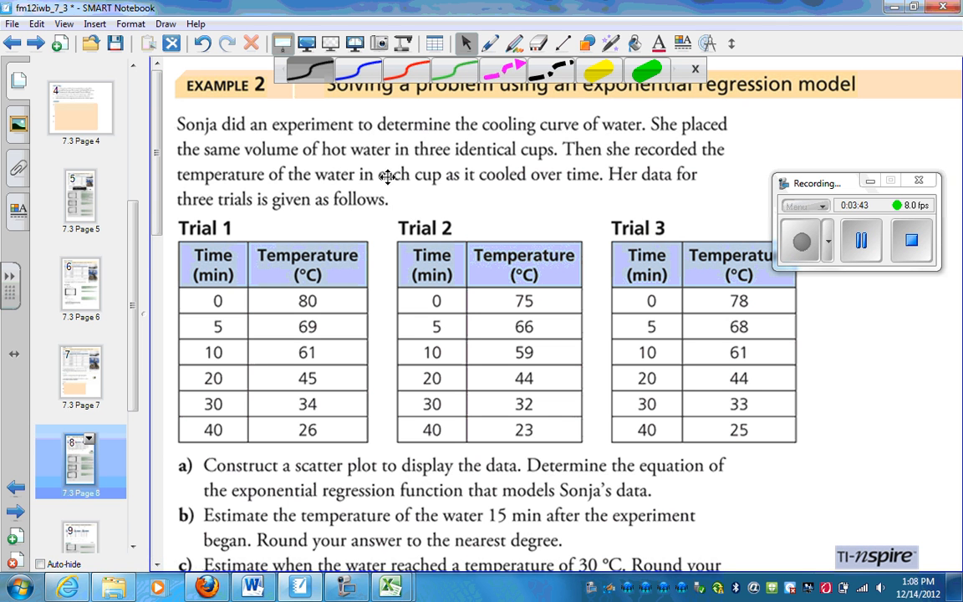
pyautogui.moveTo(531, 198)
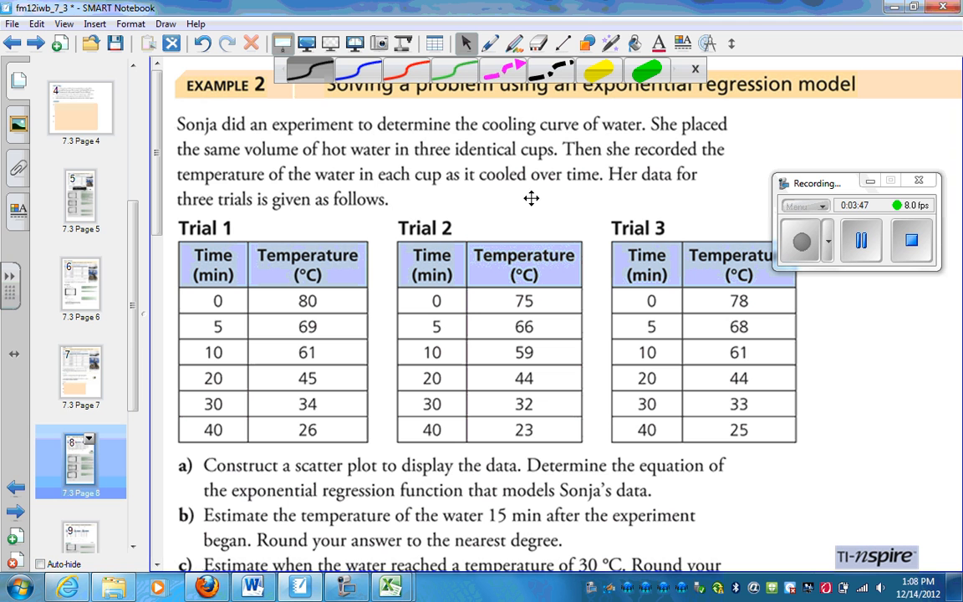
pyautogui.moveTo(549, 394)
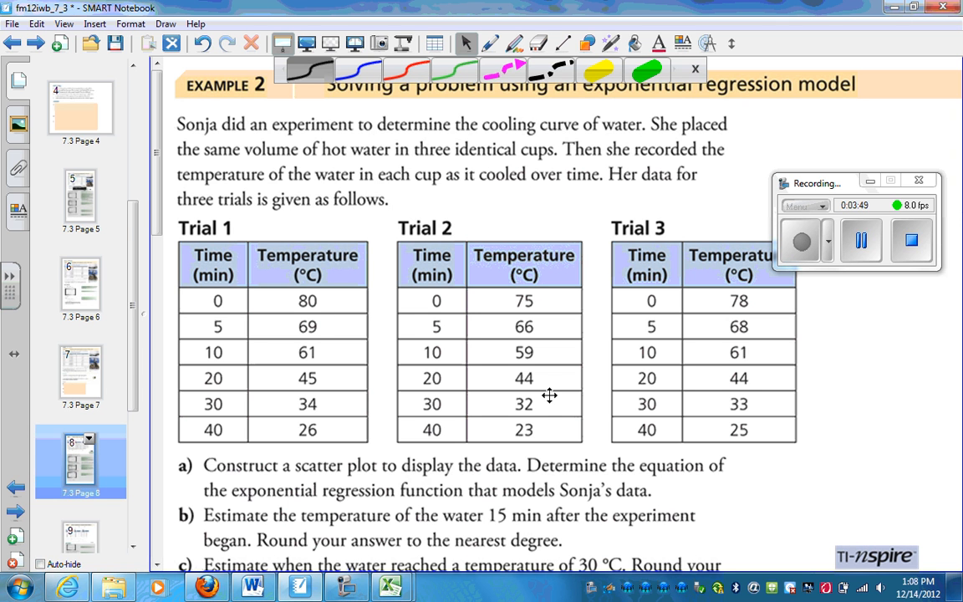
pyautogui.moveTo(489, 370)
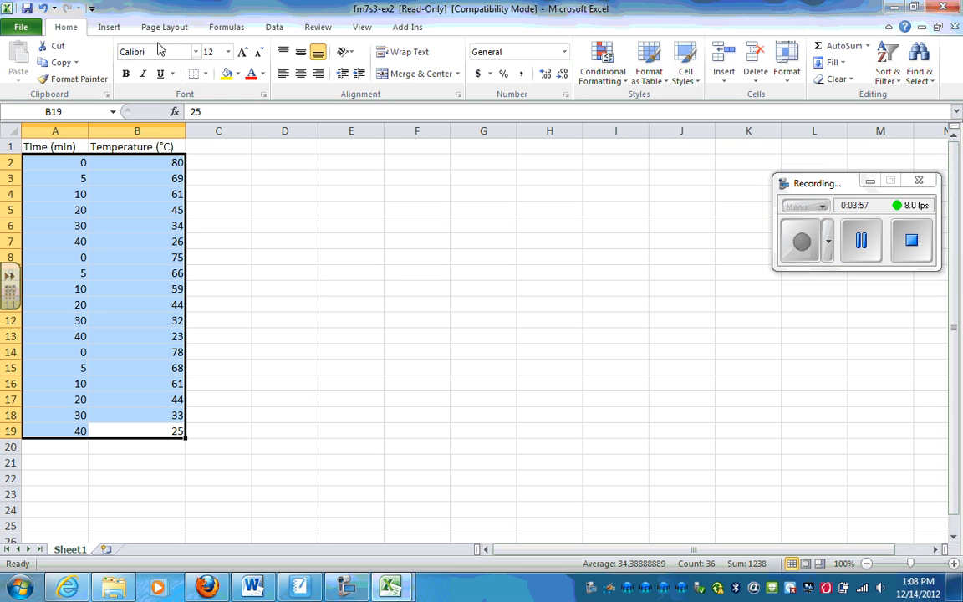
# - Insert a markers-only scatter chart of the three cooling trials in A1:B19
pyautogui.click(109, 27)
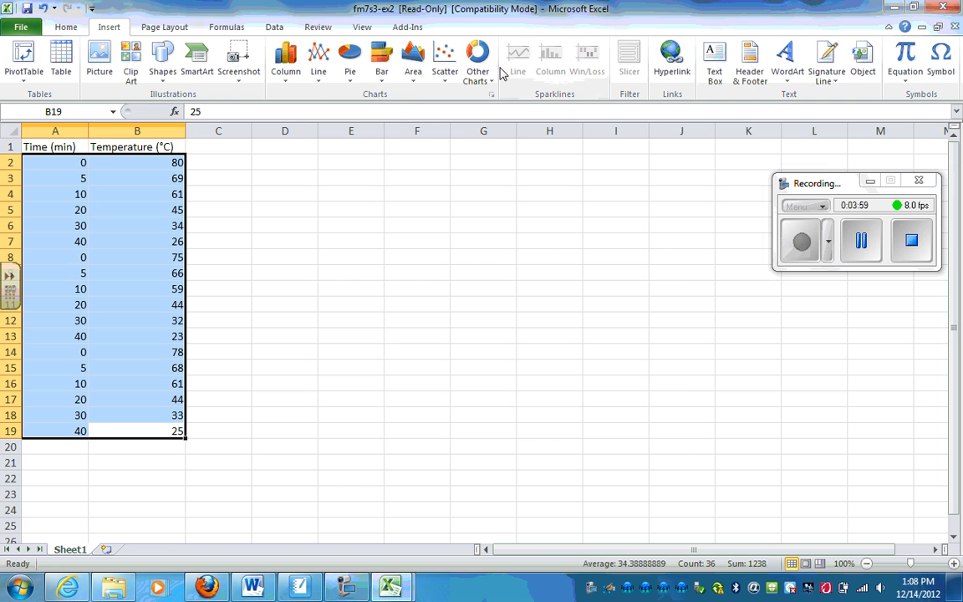
pyautogui.click(444, 54)
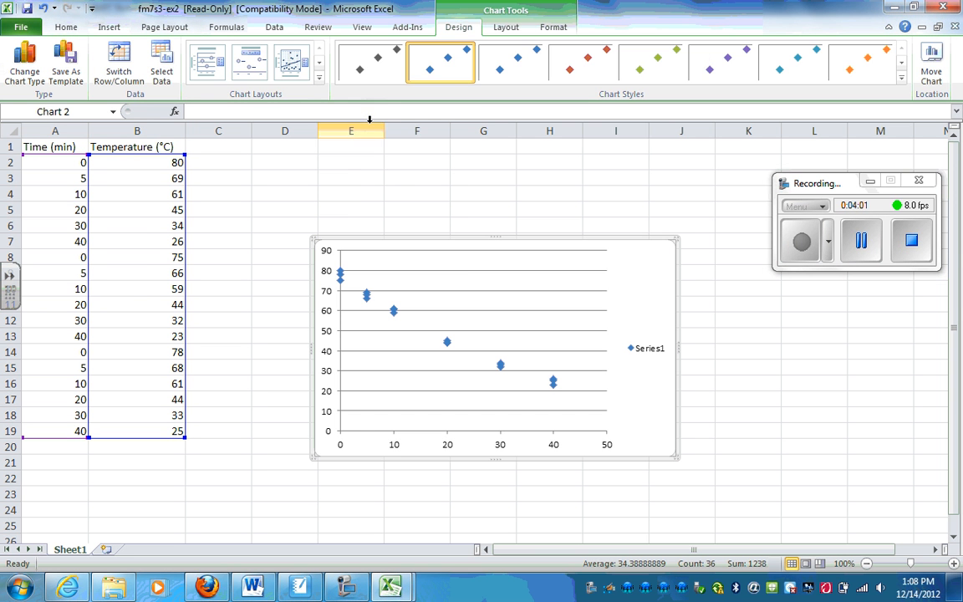
pyautogui.click(506, 27)
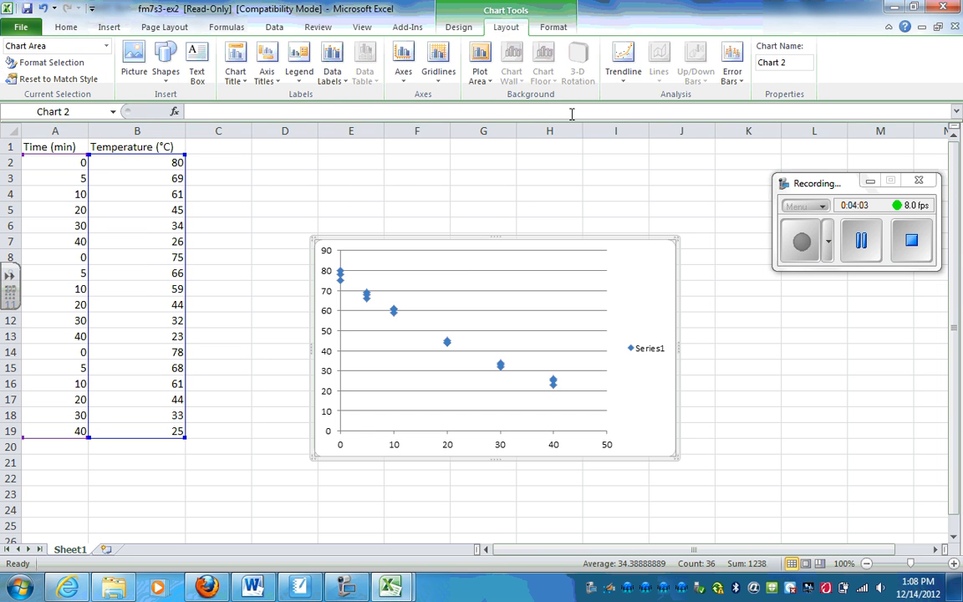
pyautogui.click(623, 58)
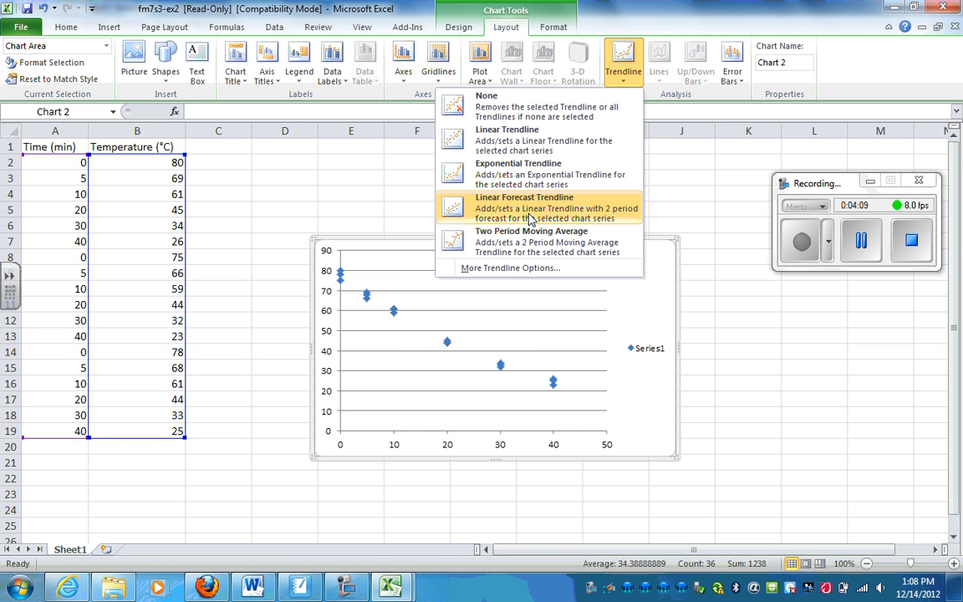
pyautogui.moveTo(338, 286)
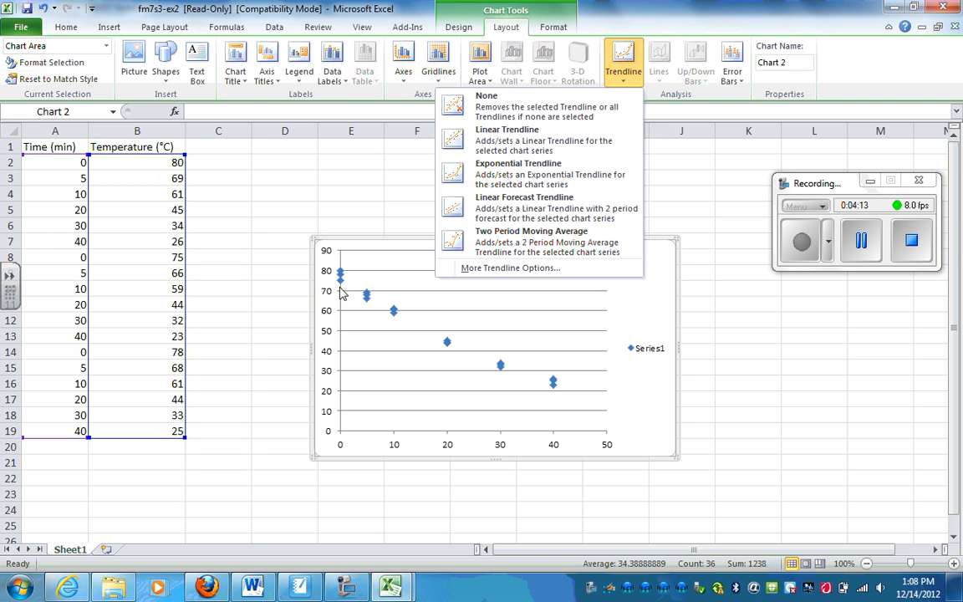
pyautogui.moveTo(346, 287)
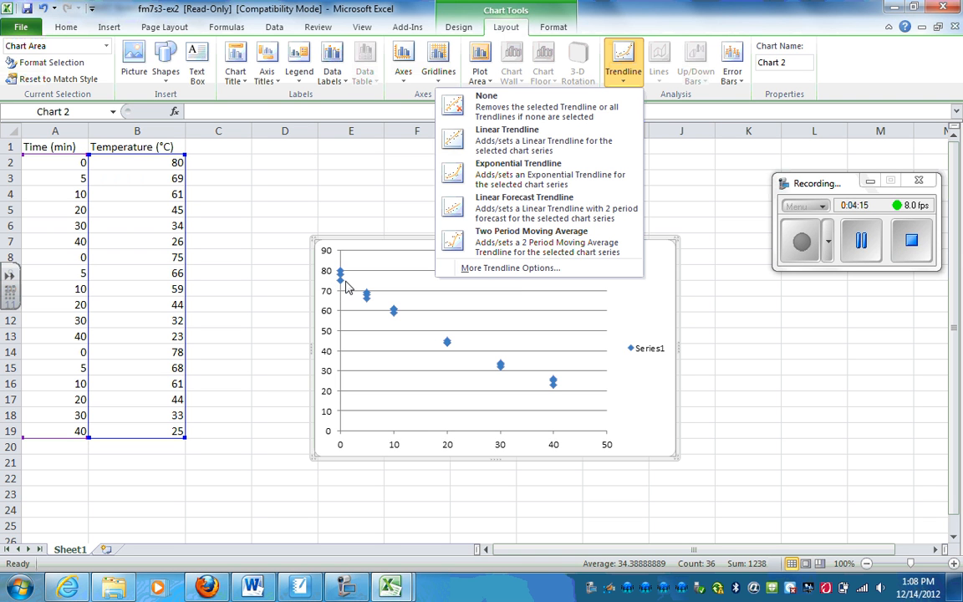
pyautogui.moveTo(543, 106)
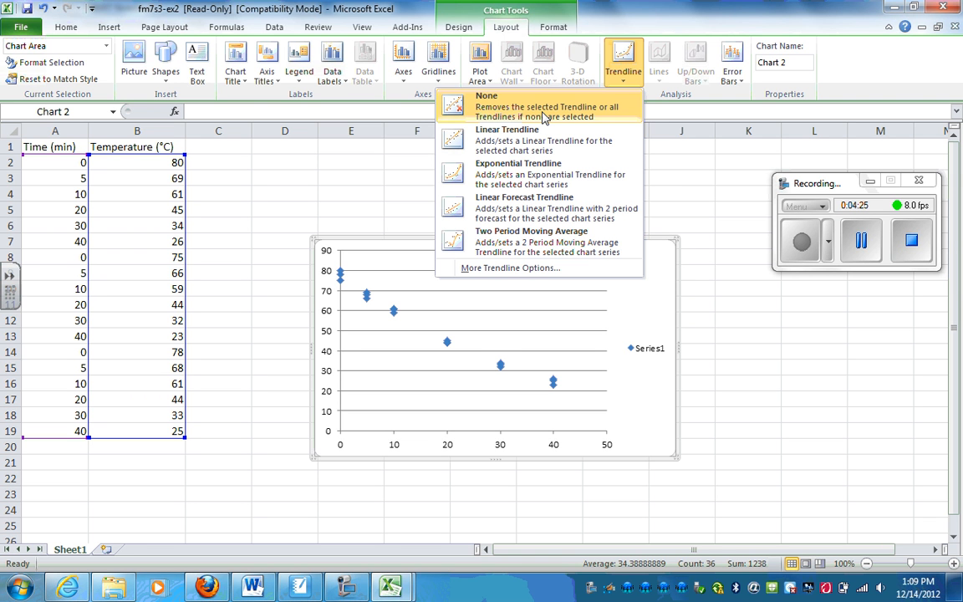
pyautogui.moveTo(510, 268)
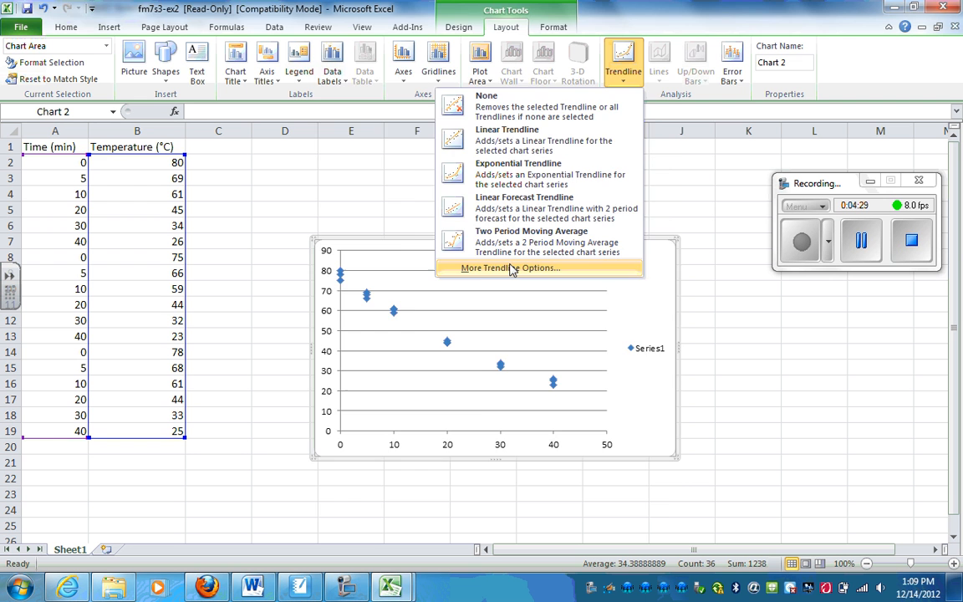
# - Give the cooling chart an exponential trendline displaying y = 78.681e^-0.029x
pyautogui.click(510, 267)
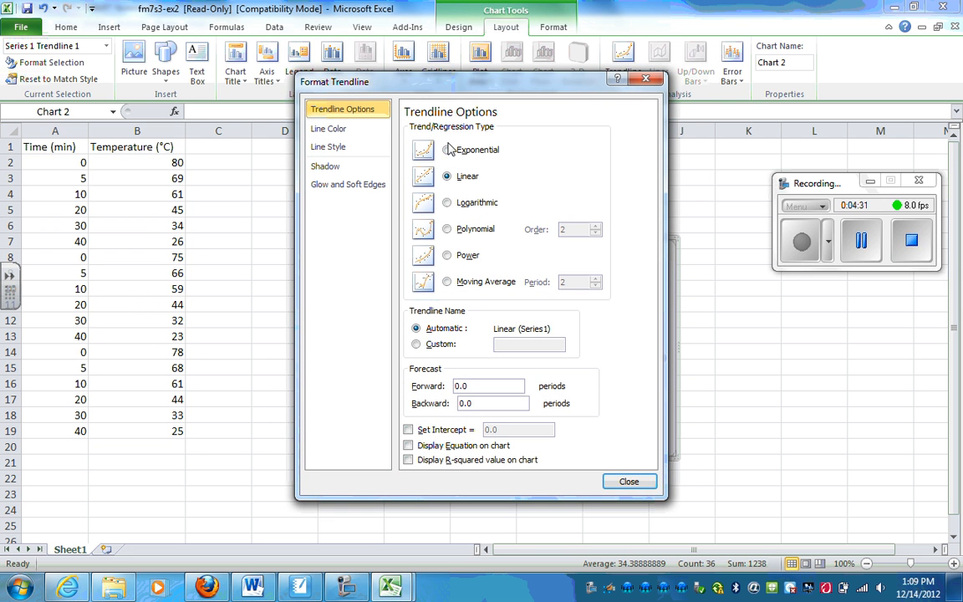
pyautogui.click(448, 148)
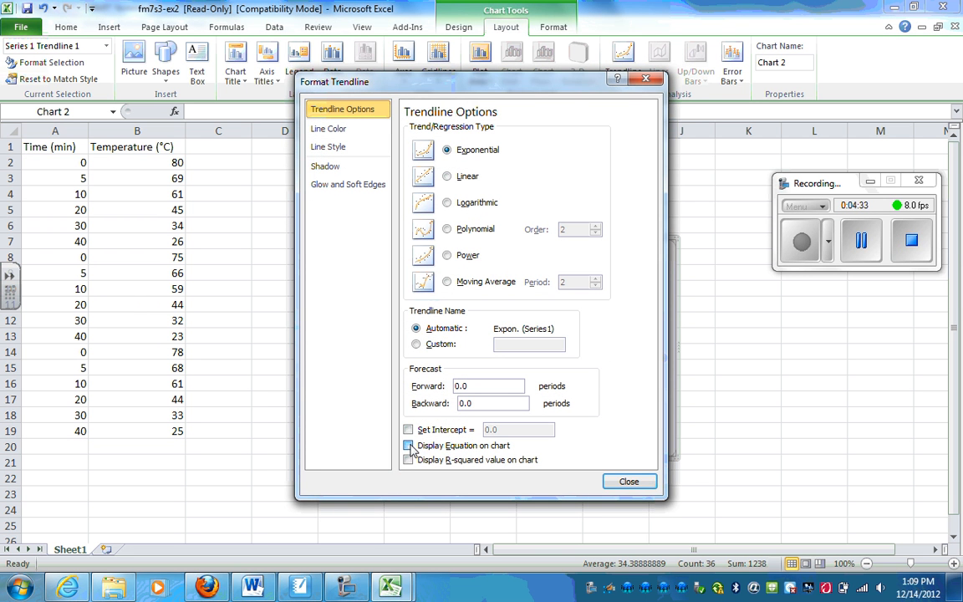
pyautogui.click(629, 480)
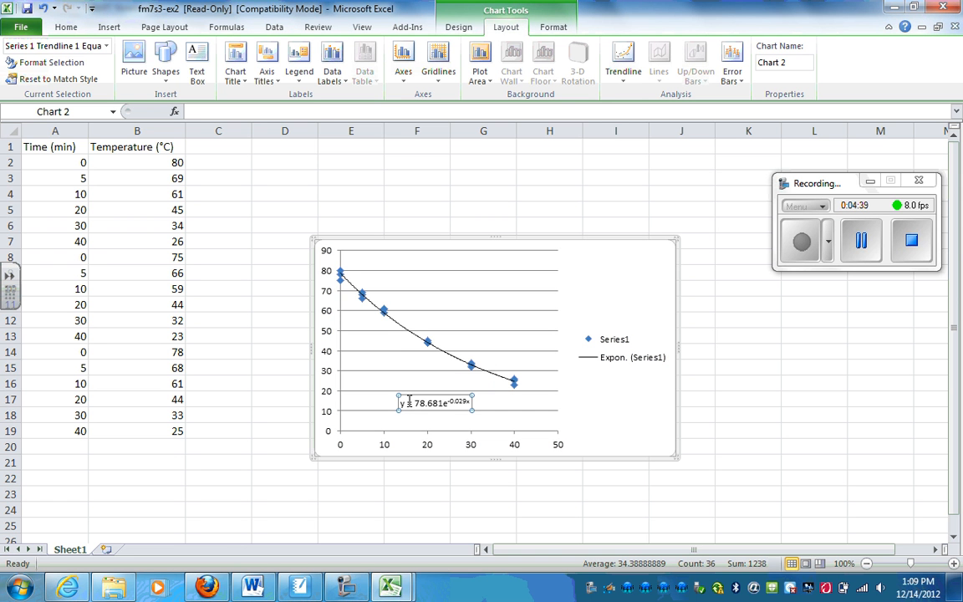
pyautogui.moveTo(446, 402)
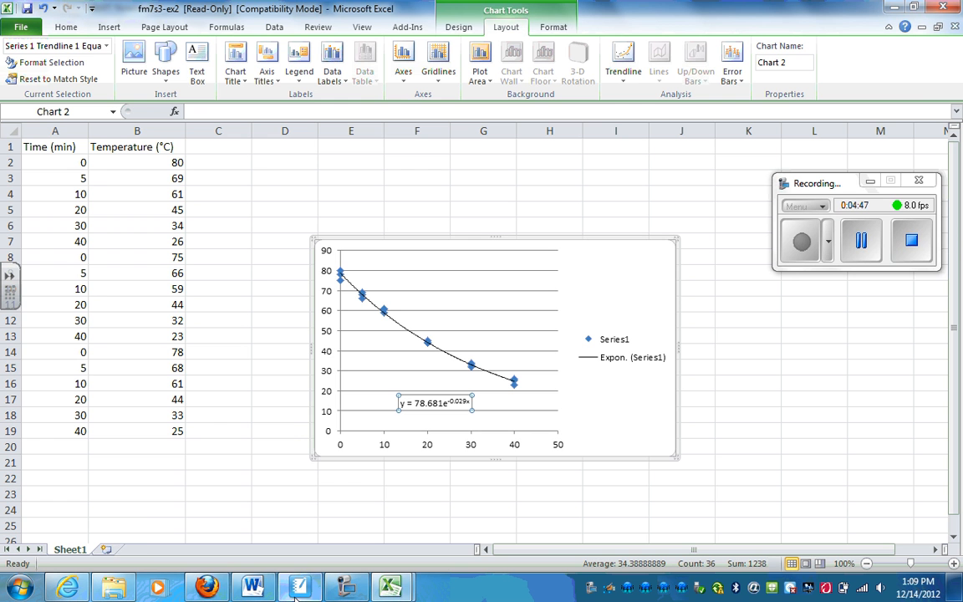
pyautogui.moveTo(207, 587)
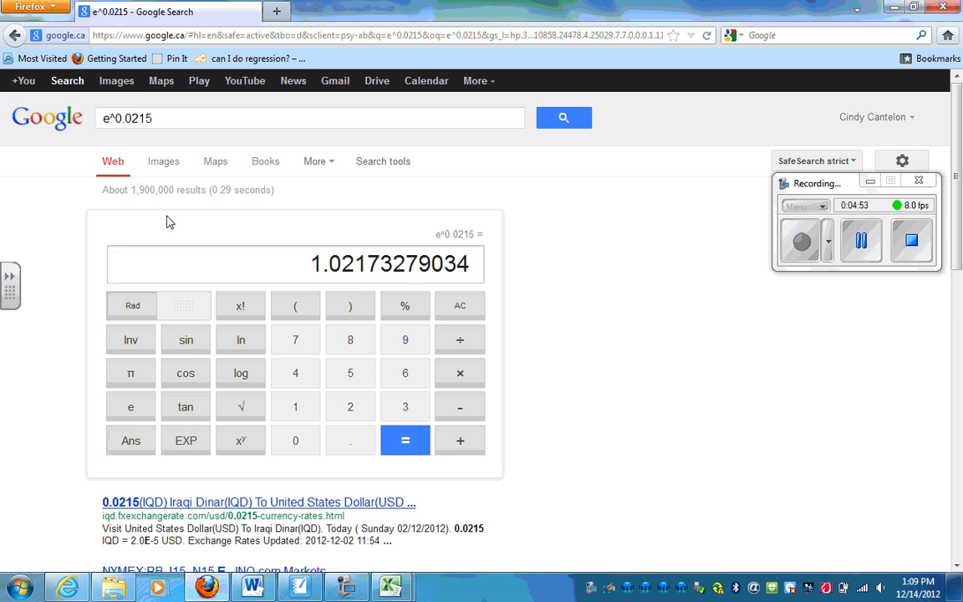
# - Evaluate e^-0.029 in Google's calculator, giving 0.97141646446
pyautogui.click(309, 118)
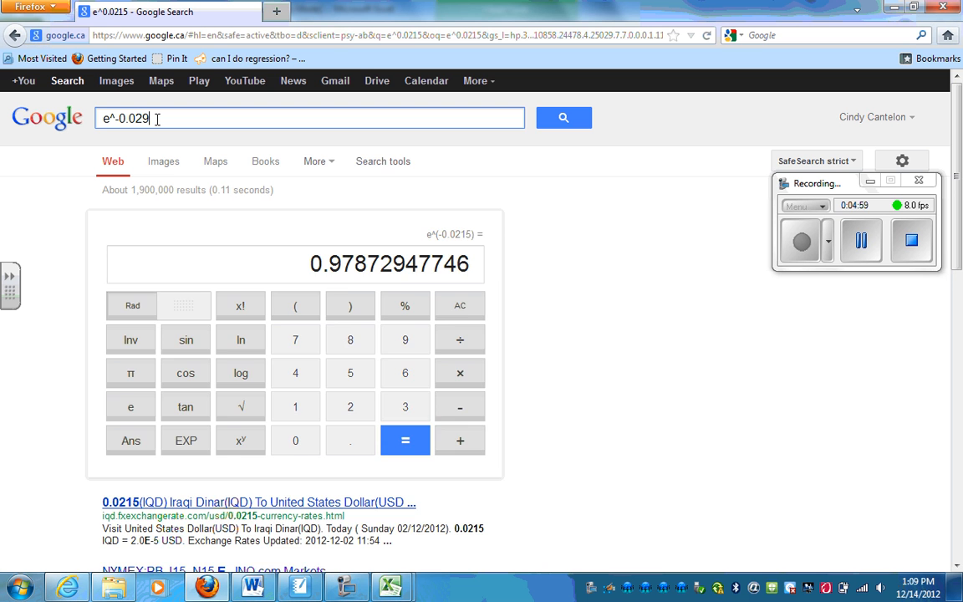
pyautogui.press('Return')
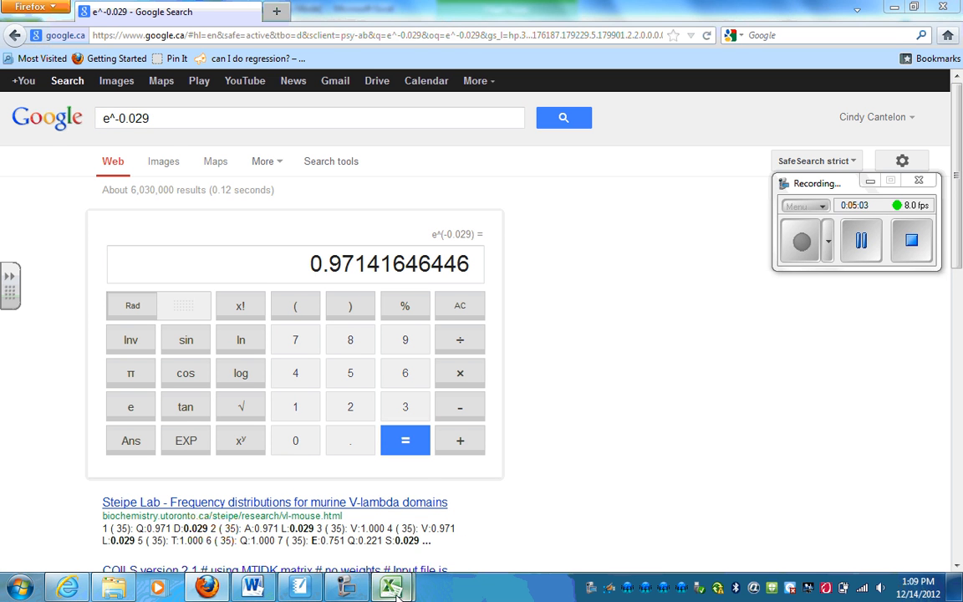
# - Return to Excel to show the cooling chart with equation y = 78.681e^-0.029x
pyautogui.click(390, 587)
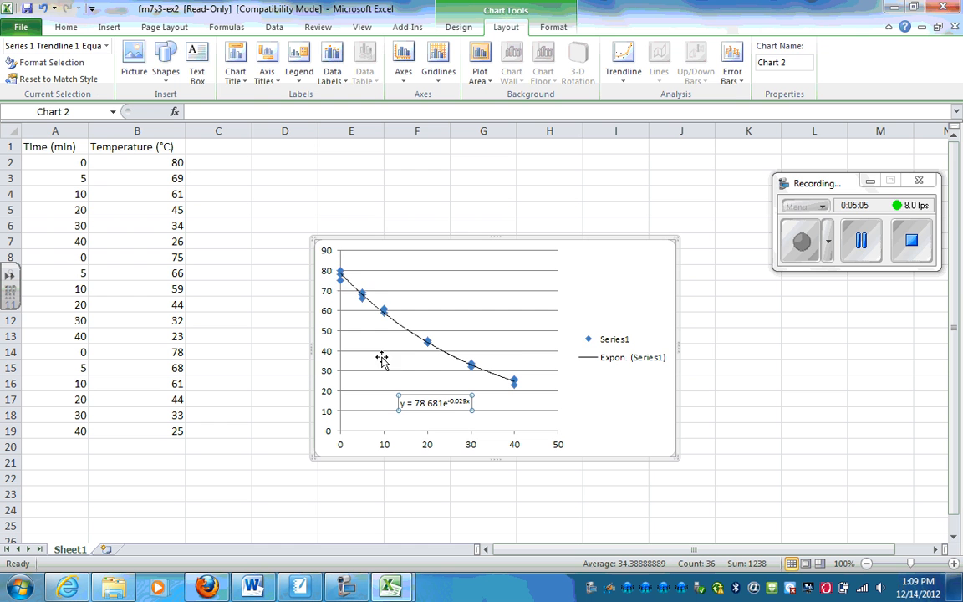
pyautogui.moveTo(520, 368)
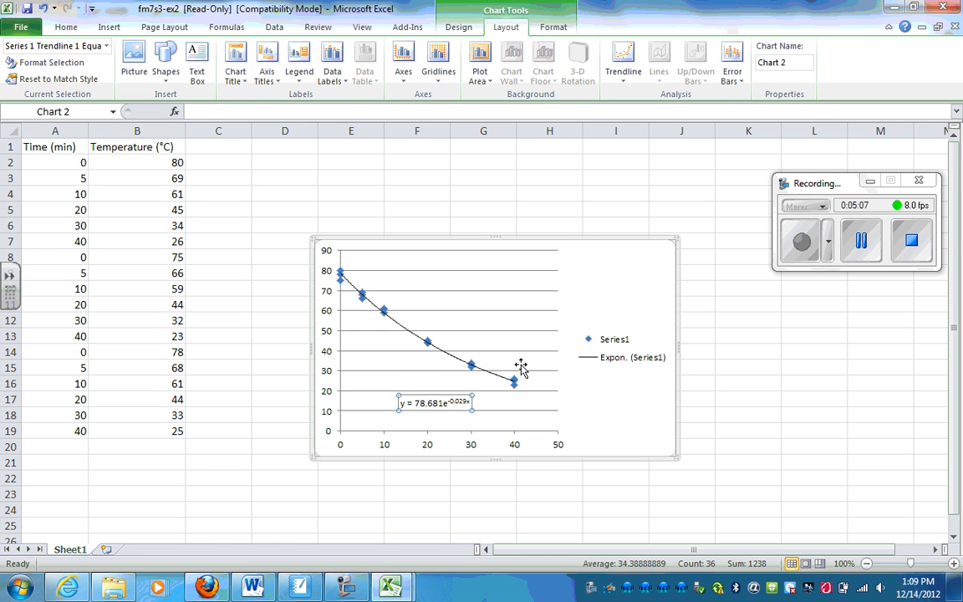
pyautogui.moveTo(453, 417)
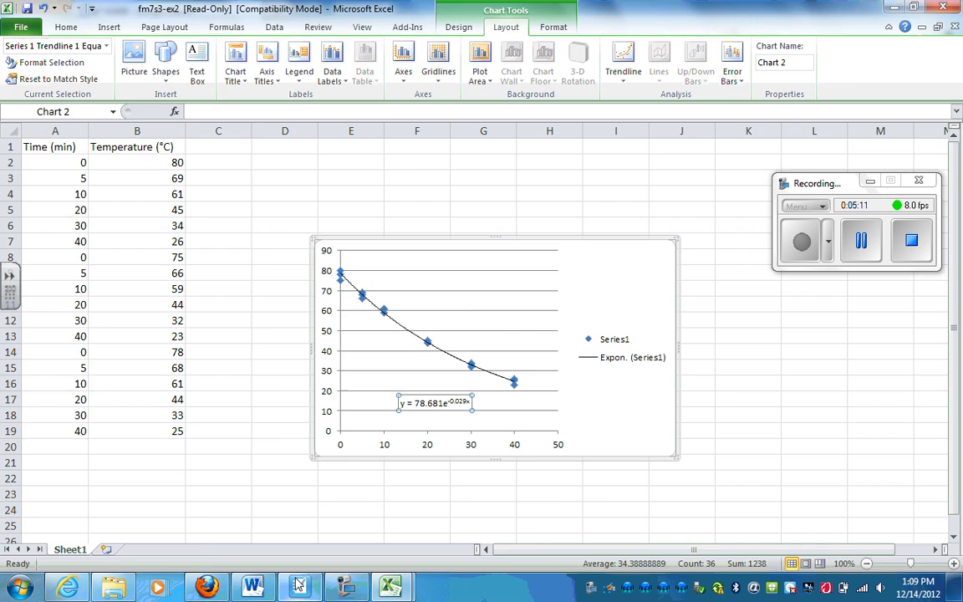
# - Bring up SMART Notebook's page 8 water-temperature questions a) to c)
pyautogui.click(299, 586)
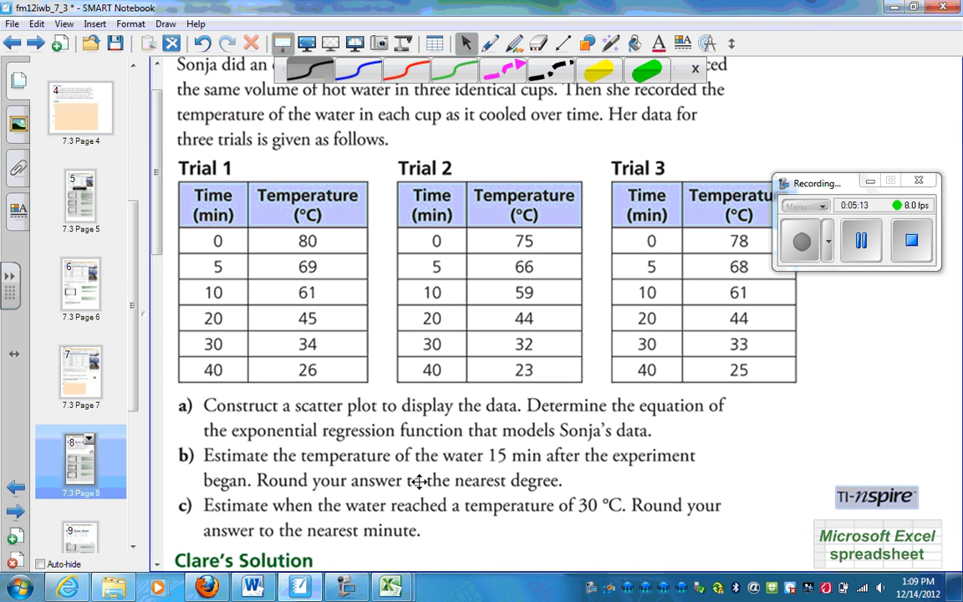
pyautogui.moveTo(485, 438)
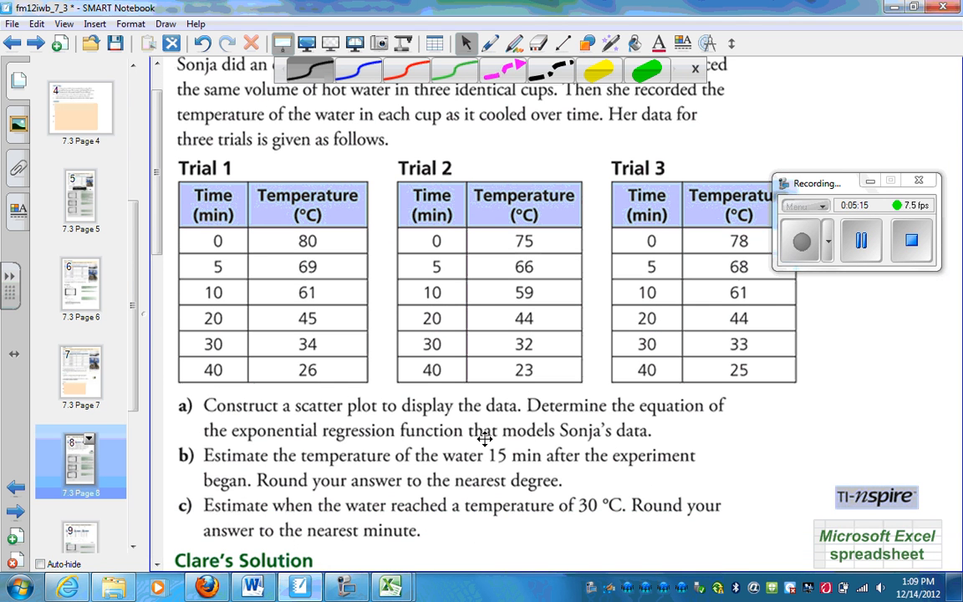
pyautogui.scroll(-3)
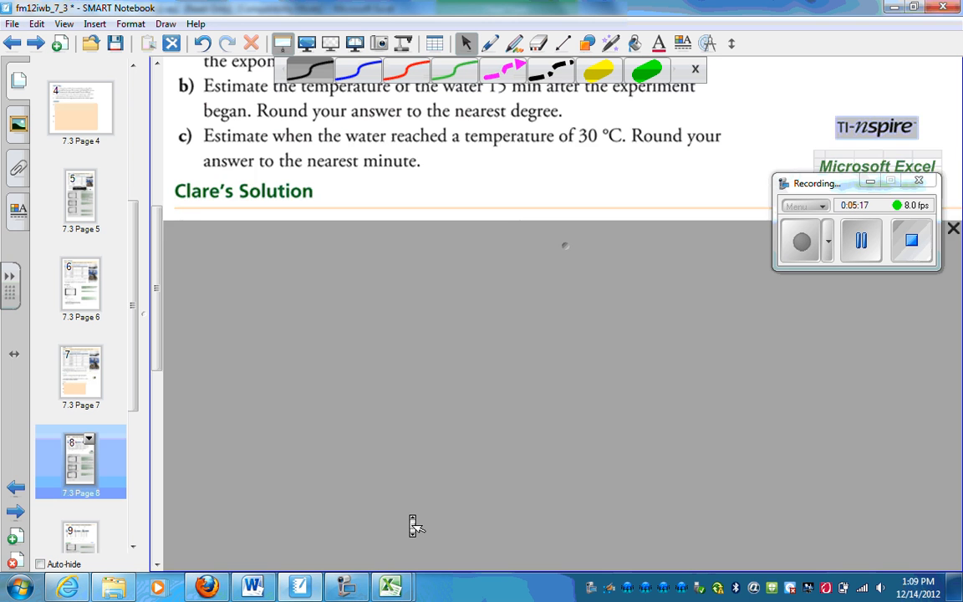
pyautogui.scroll(3)
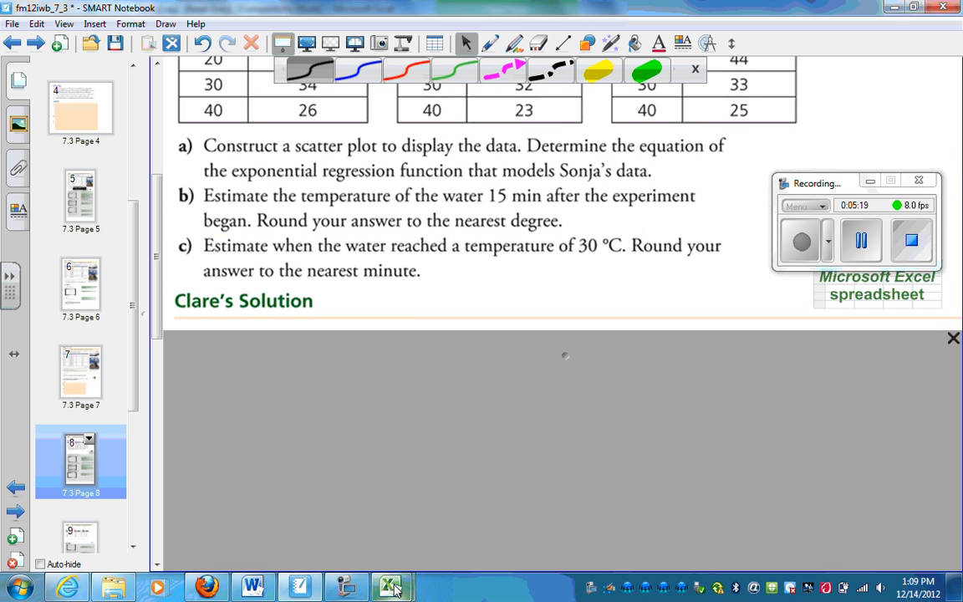
# - Switch back to Excel's cooling chart to read the trendline coefficients 78.681 and -0.029
pyautogui.click(392, 586)
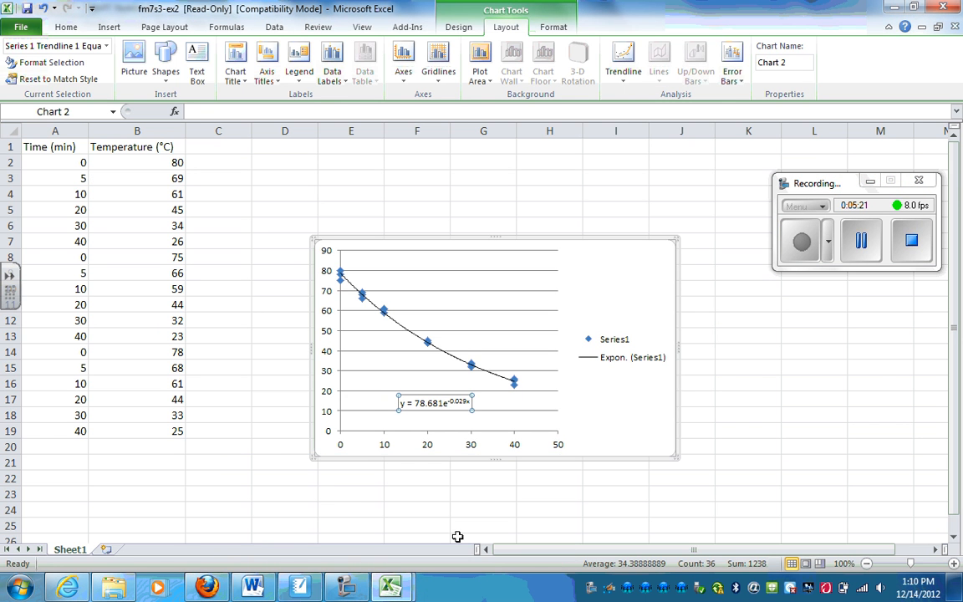
pyautogui.moveTo(449, 422)
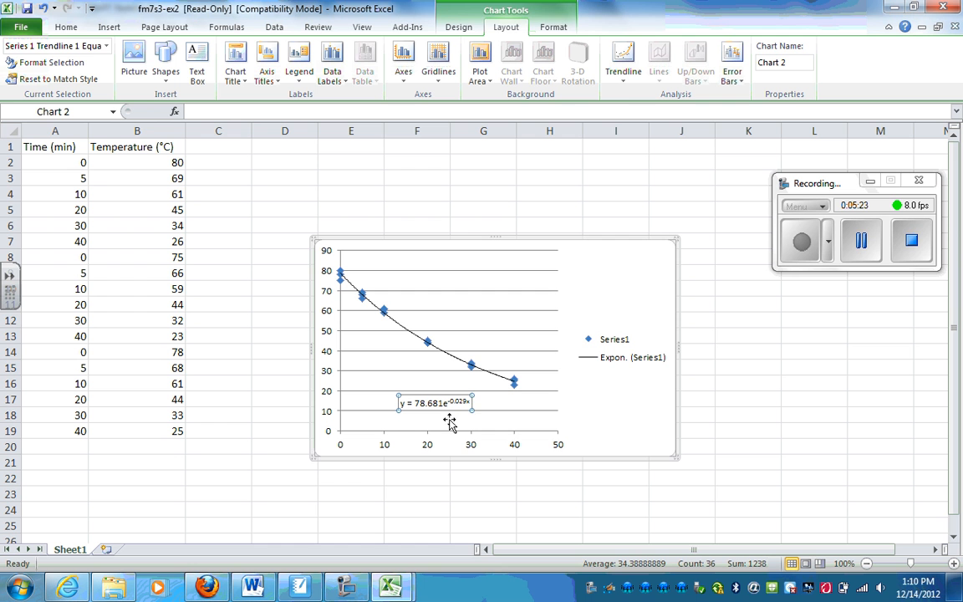
pyautogui.moveTo(468, 406)
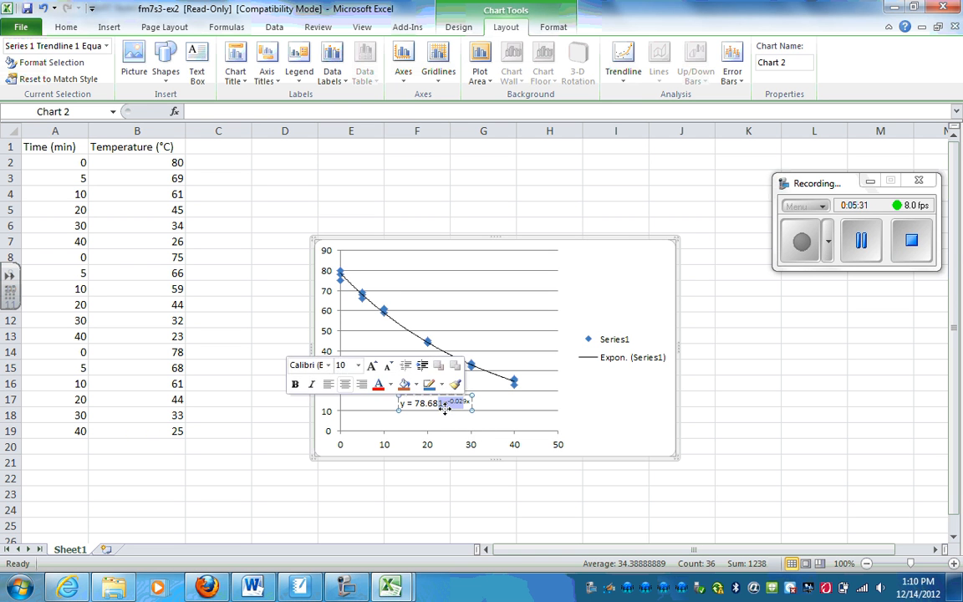
pyautogui.moveTo(455, 434)
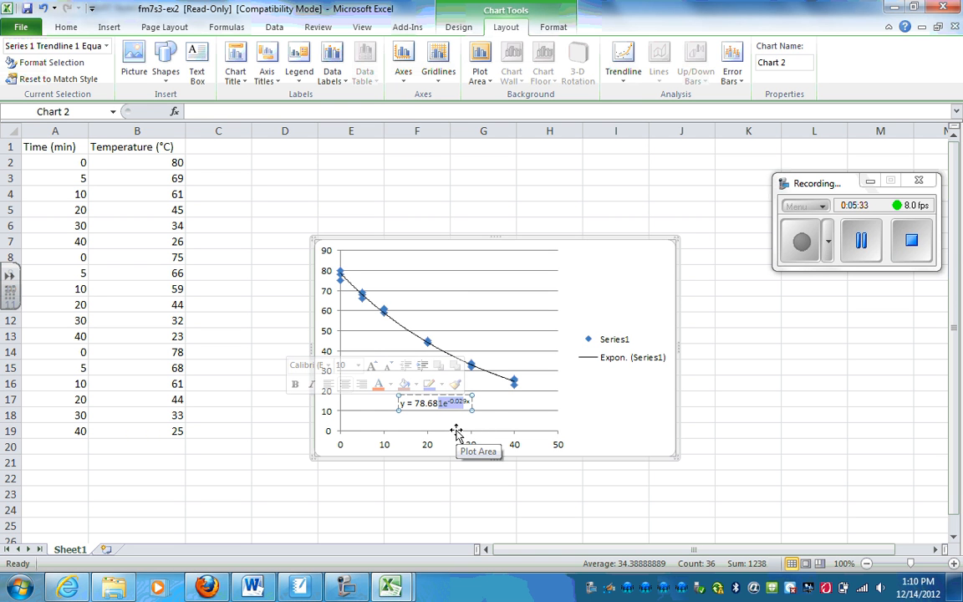
pyautogui.moveTo(298, 585)
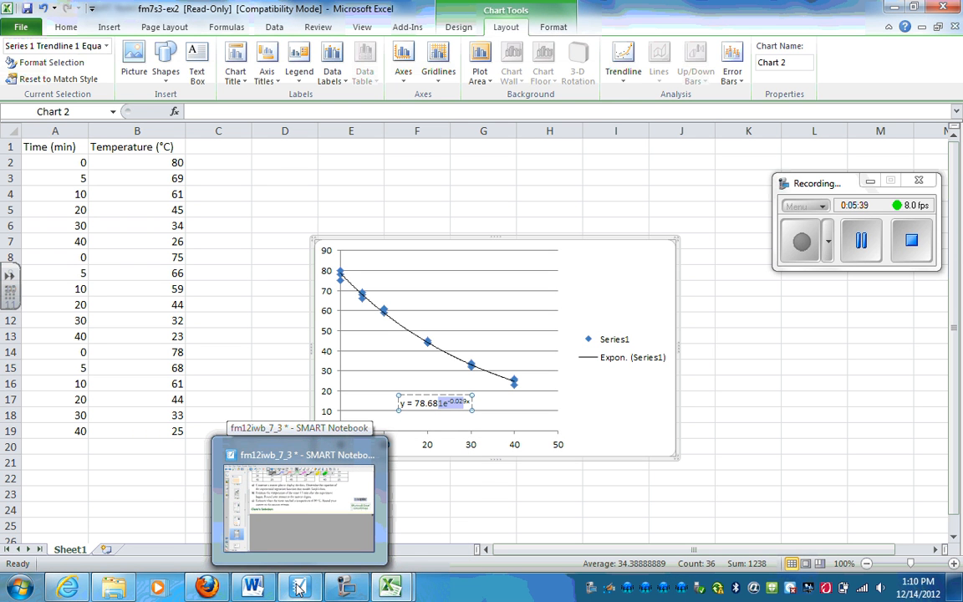
pyautogui.moveTo(316, 562)
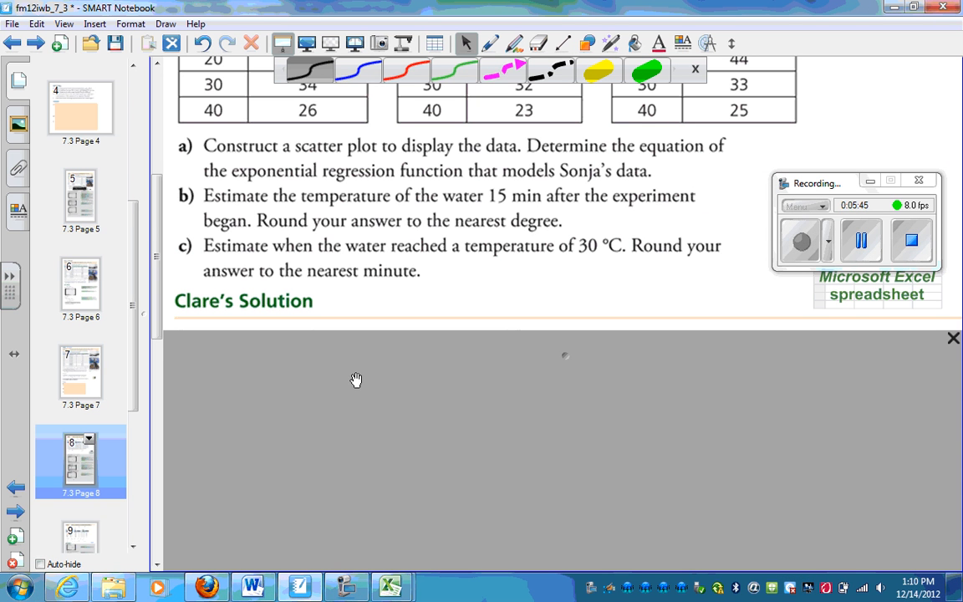
pyautogui.moveTo(512, 208)
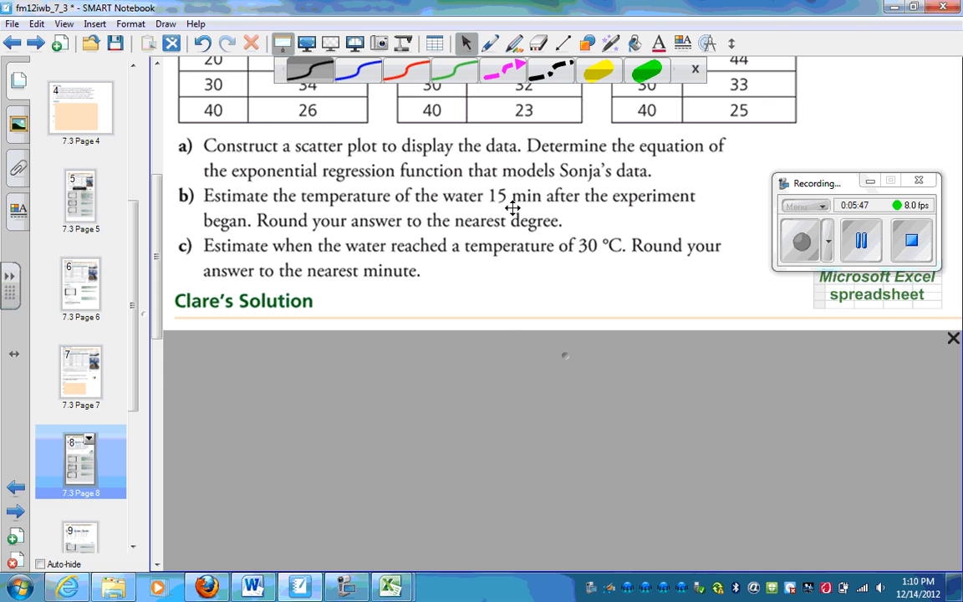
pyautogui.moveTo(345, 585)
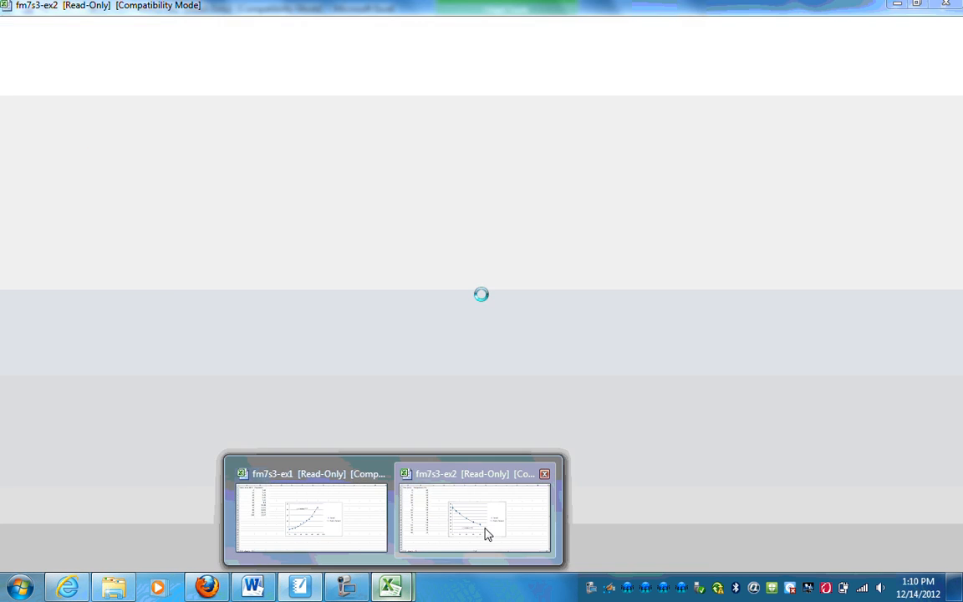
# - Pick the fm7s3-ex2 window preview to restore the cooling chart workbook
pyautogui.click(474, 514)
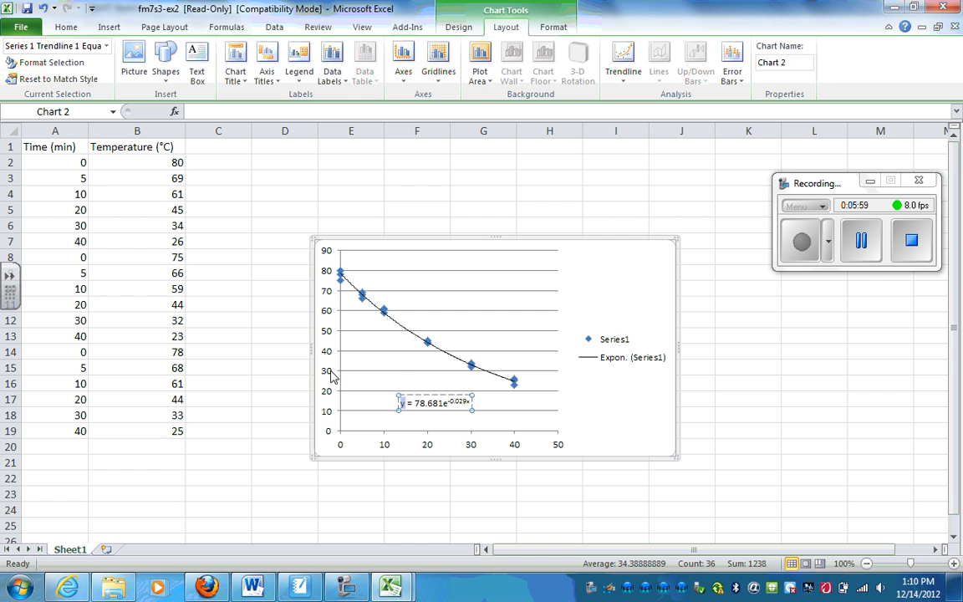
pyautogui.moveTo(483, 376)
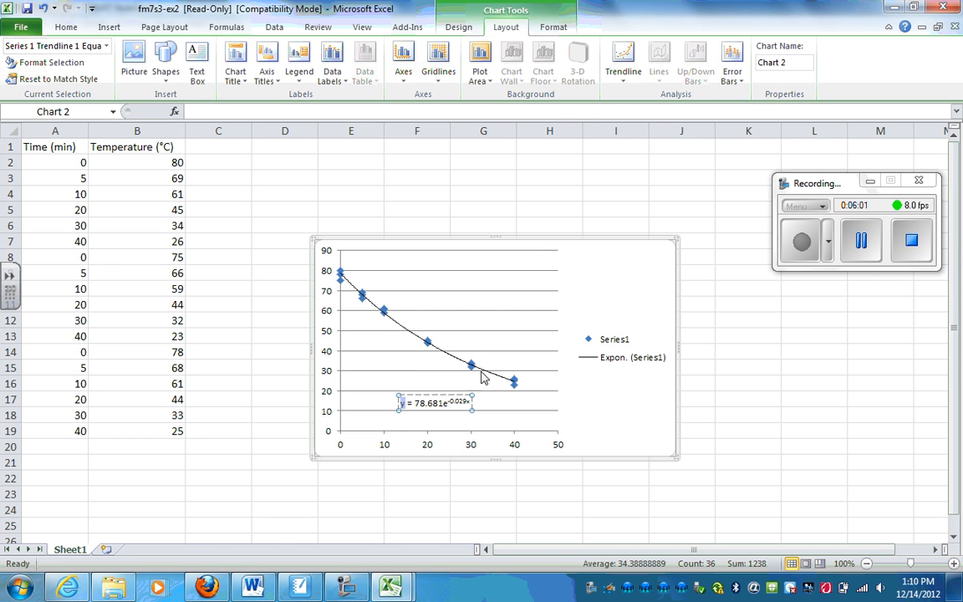
pyautogui.moveTo(493, 437)
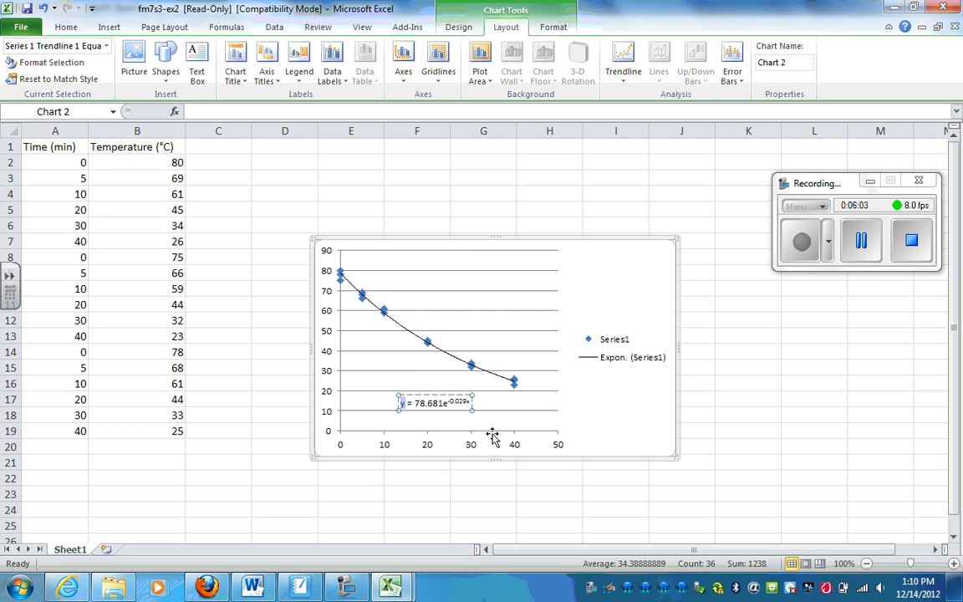
pyautogui.moveTo(493, 437)
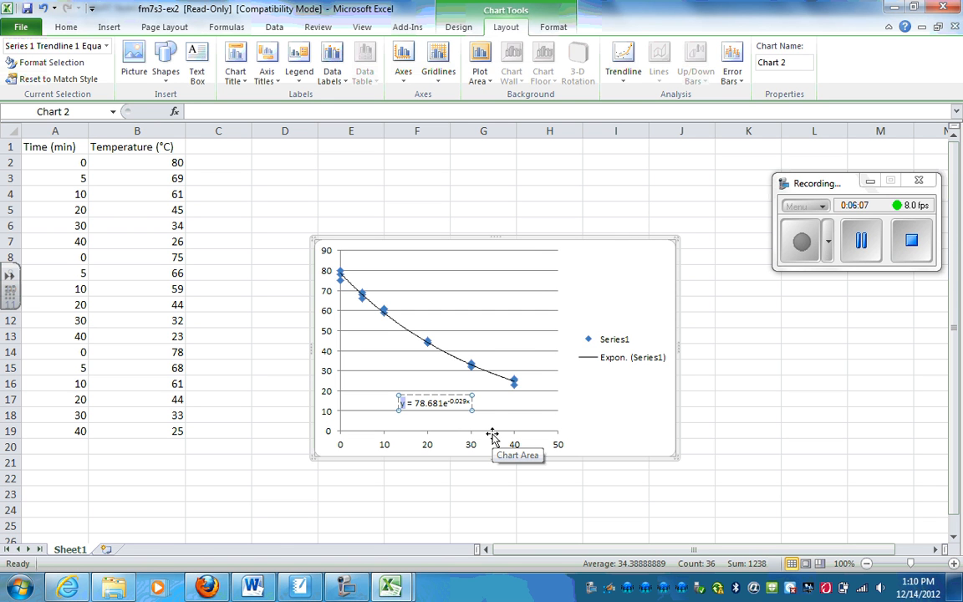
pyautogui.moveTo(490, 417)
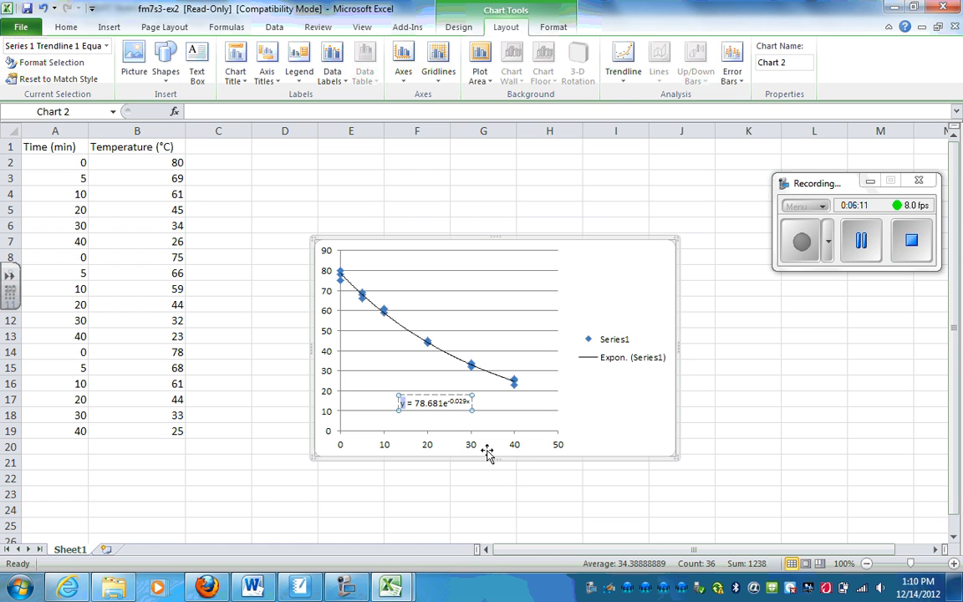
pyautogui.moveTo(488, 455)
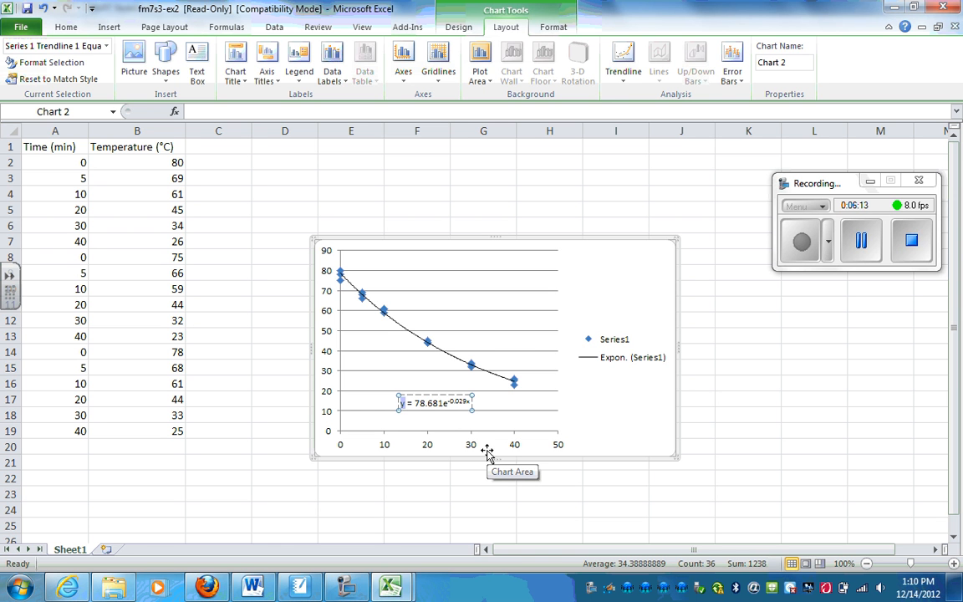
pyautogui.moveTo(391, 585)
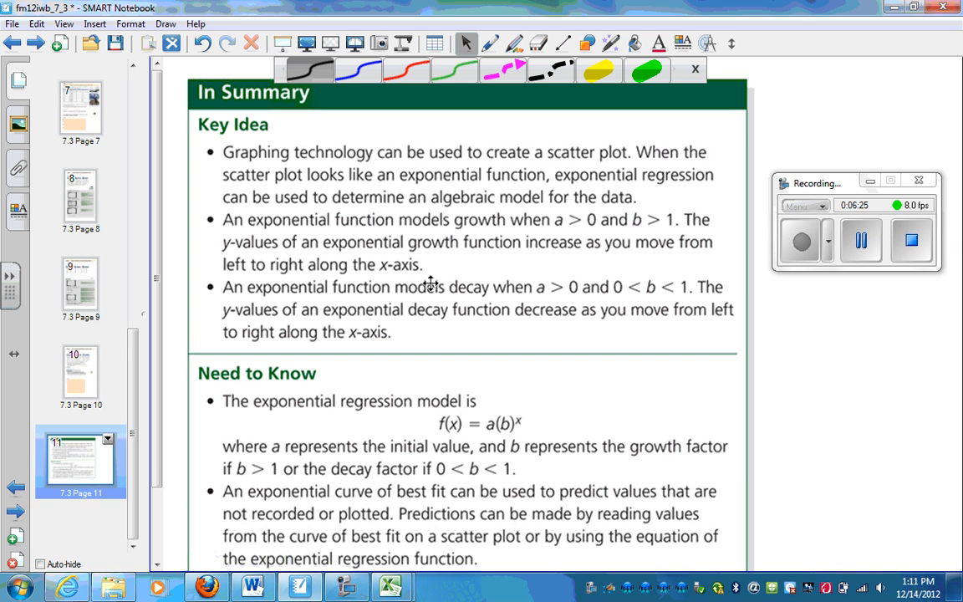
pyautogui.moveTo(351, 218)
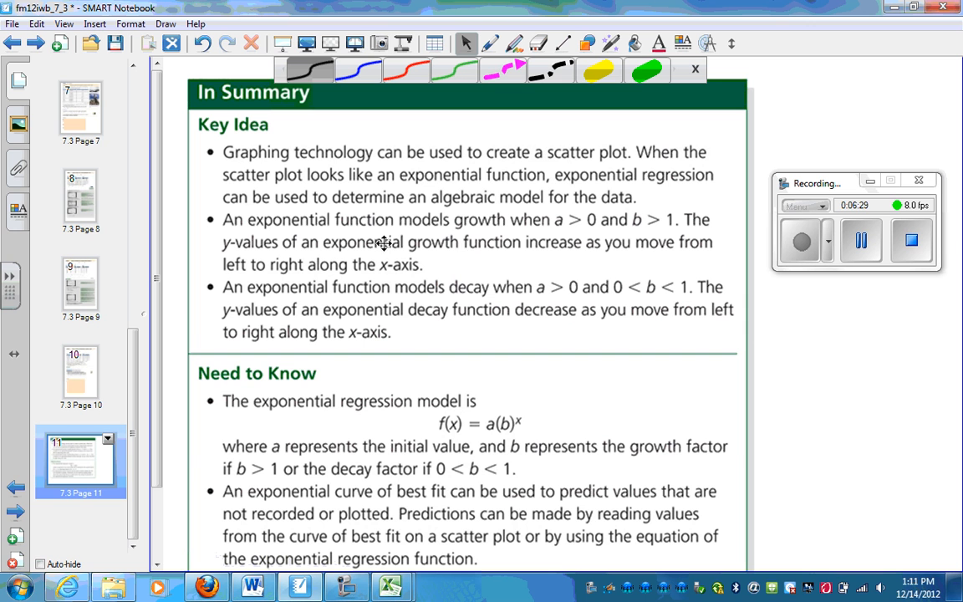
pyautogui.moveTo(643, 232)
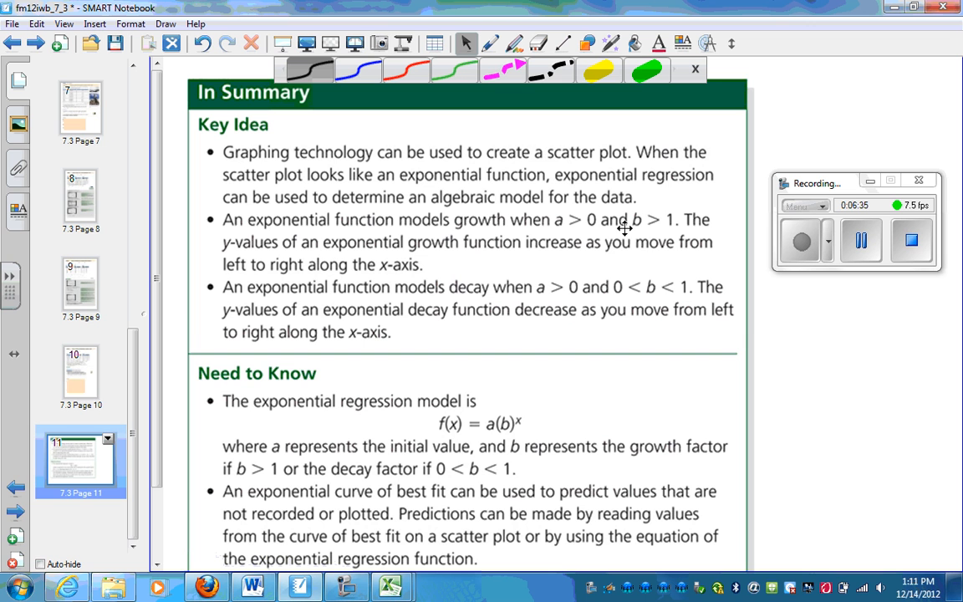
pyautogui.moveTo(522, 251)
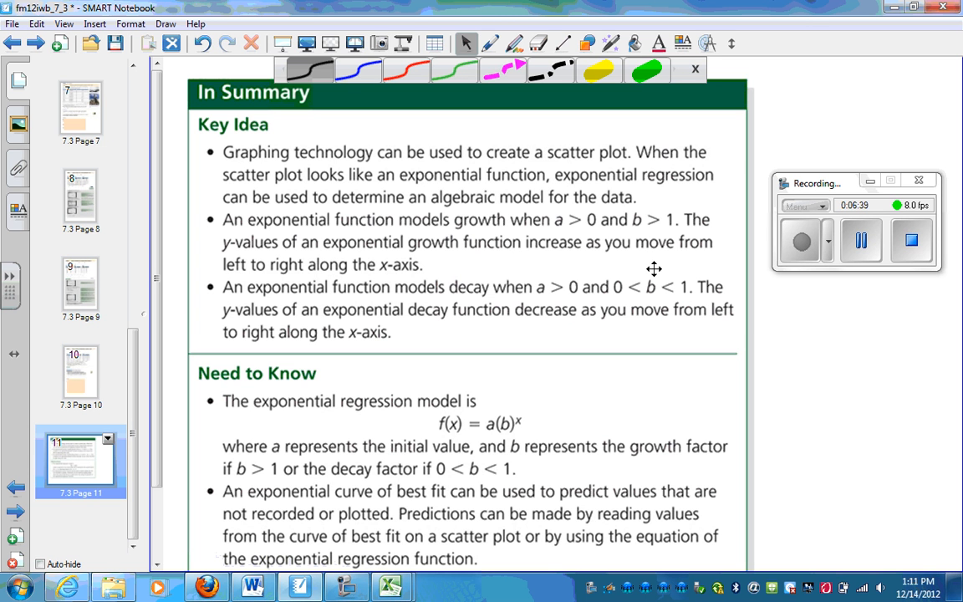
pyautogui.moveTo(689, 305)
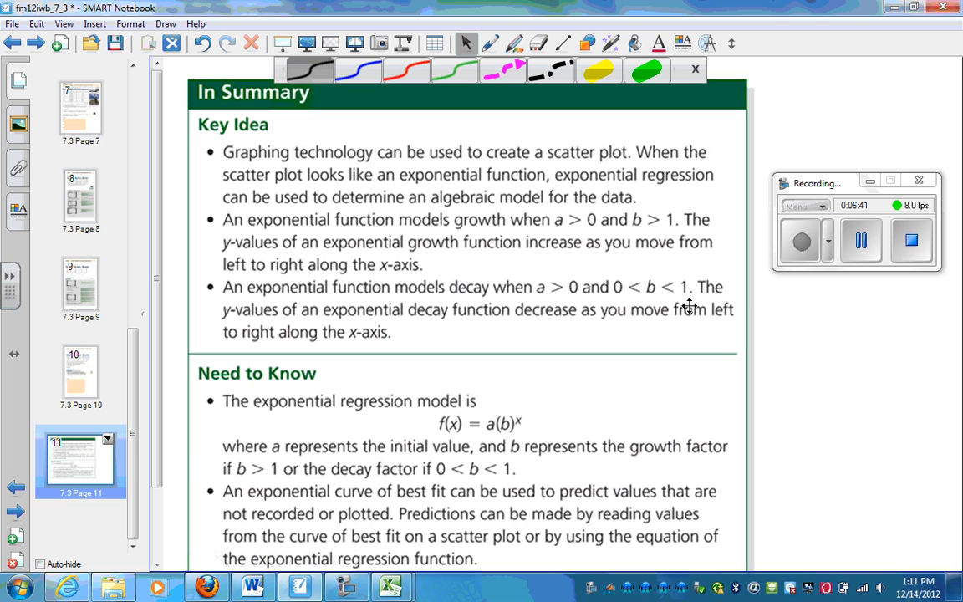
pyautogui.moveTo(666, 305)
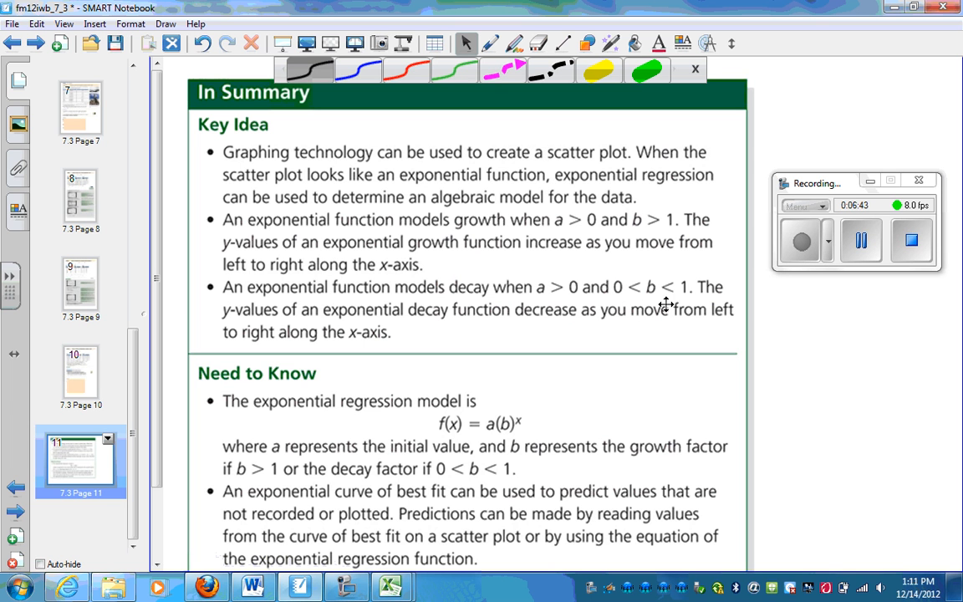
pyautogui.moveTo(501, 377)
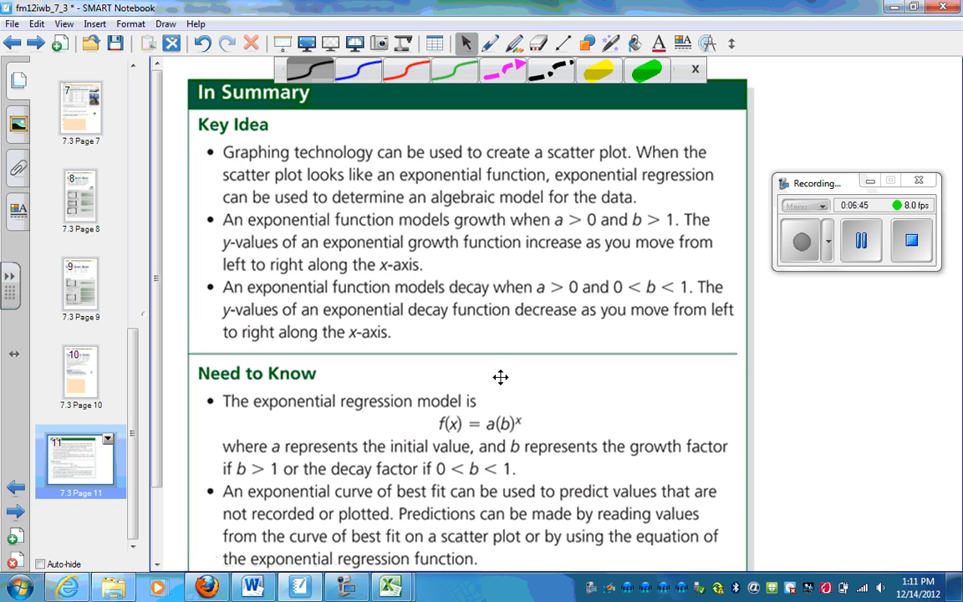
pyautogui.scroll(-3)
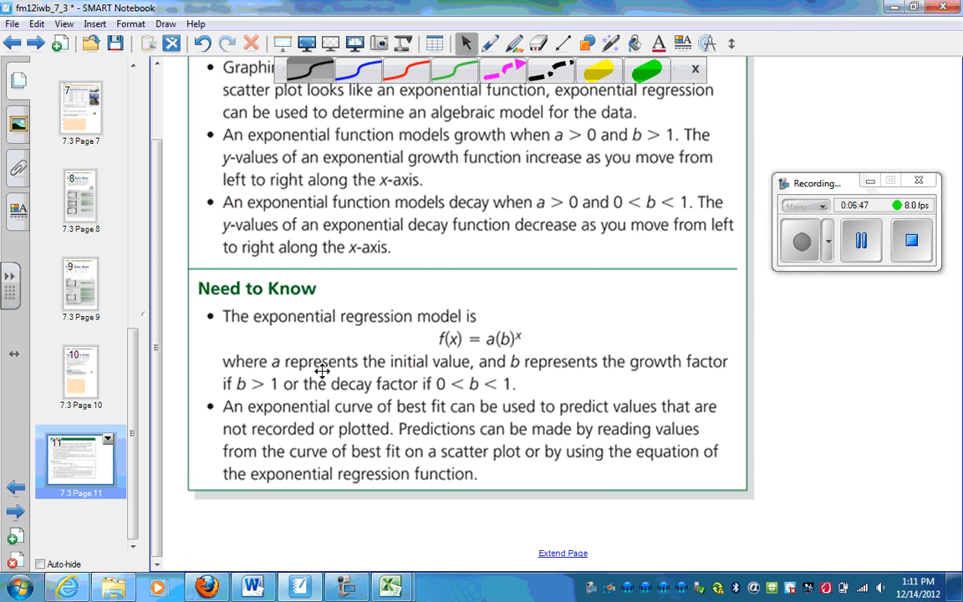
pyautogui.moveTo(491, 326)
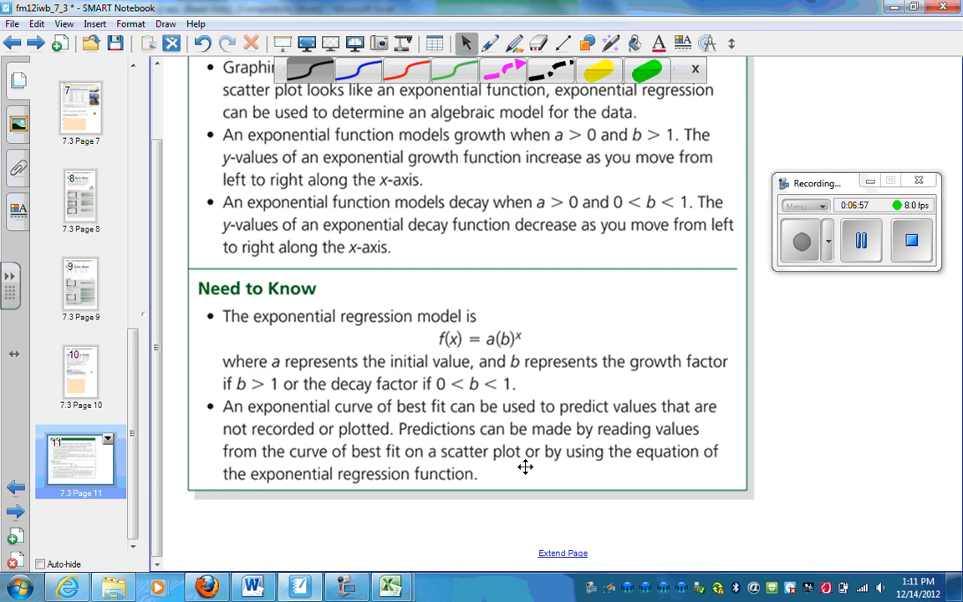
pyautogui.moveTo(502, 451)
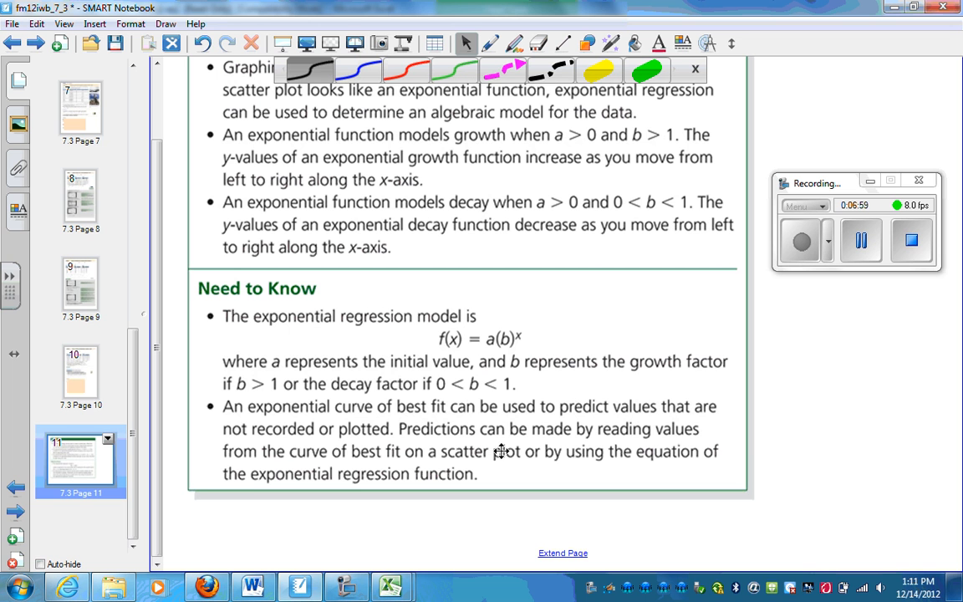
pyautogui.moveTo(621, 434)
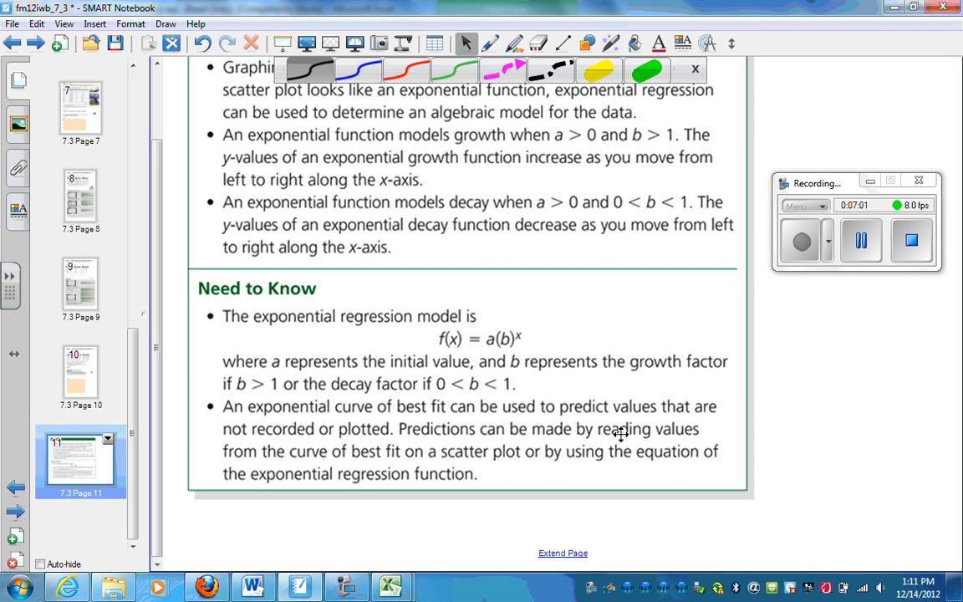
pyautogui.moveTo(587, 443)
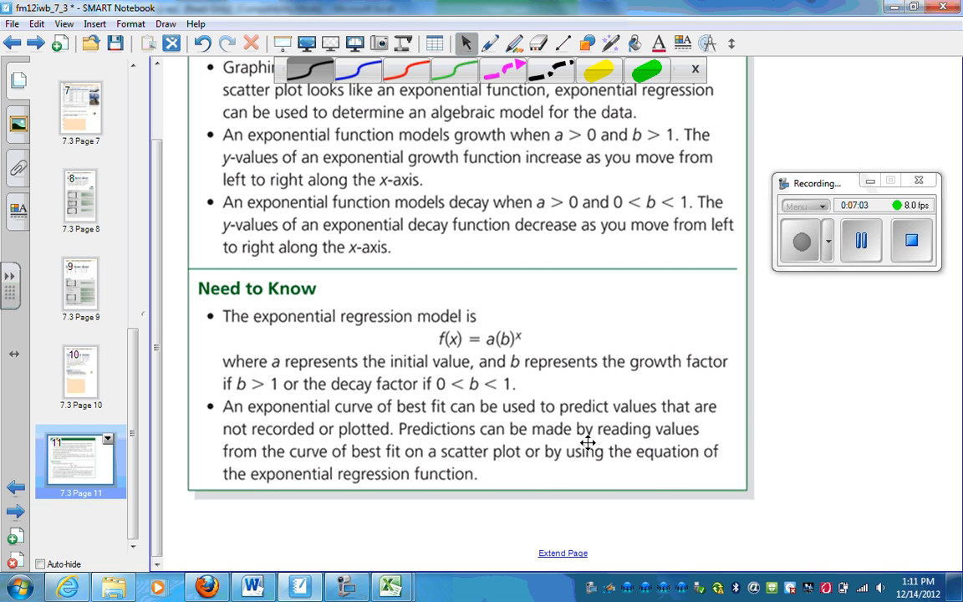
pyautogui.moveTo(478, 505)
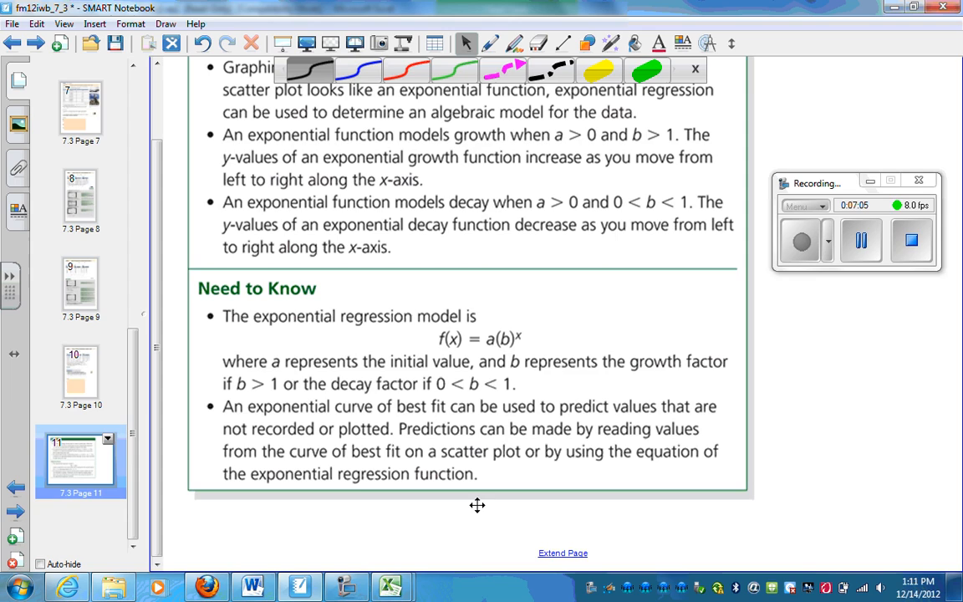